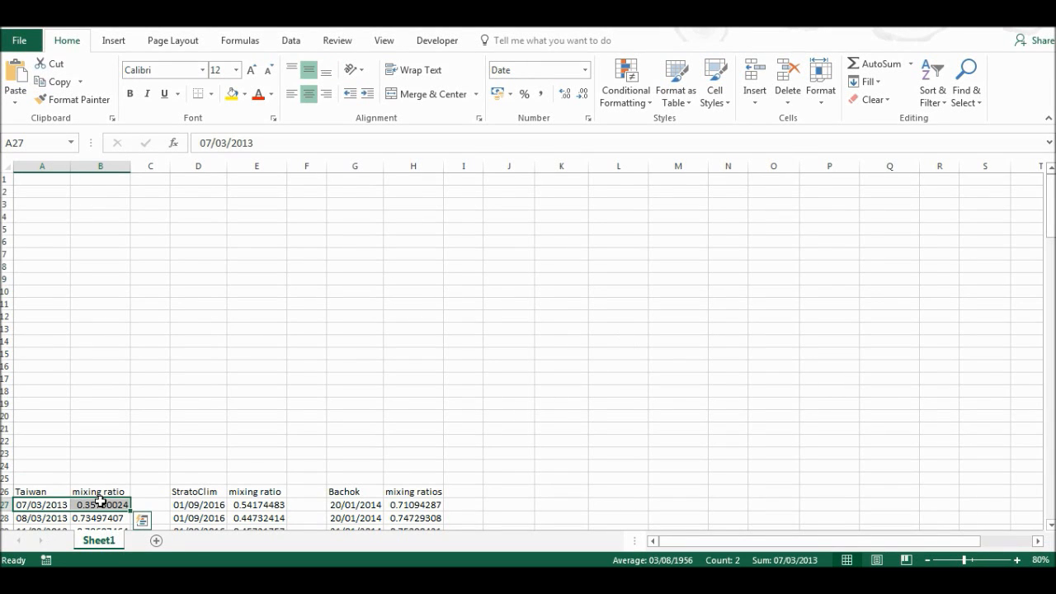
# Step: Scroll to the top of the sheet to reveal the mixing ratio scatter chart
pyautogui.scroll(-3)
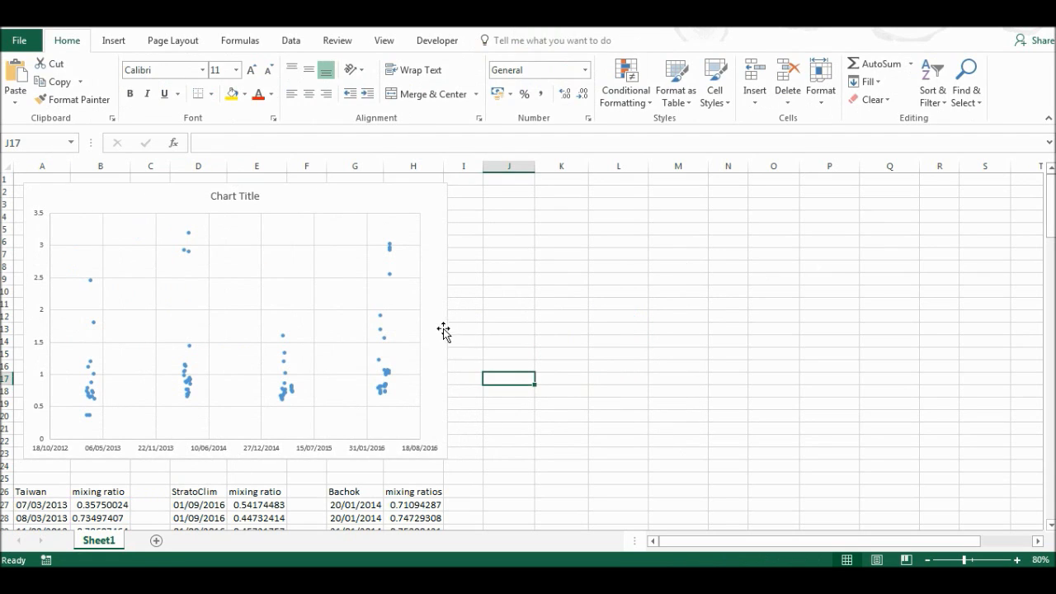
pyautogui.moveTo(455, 317)
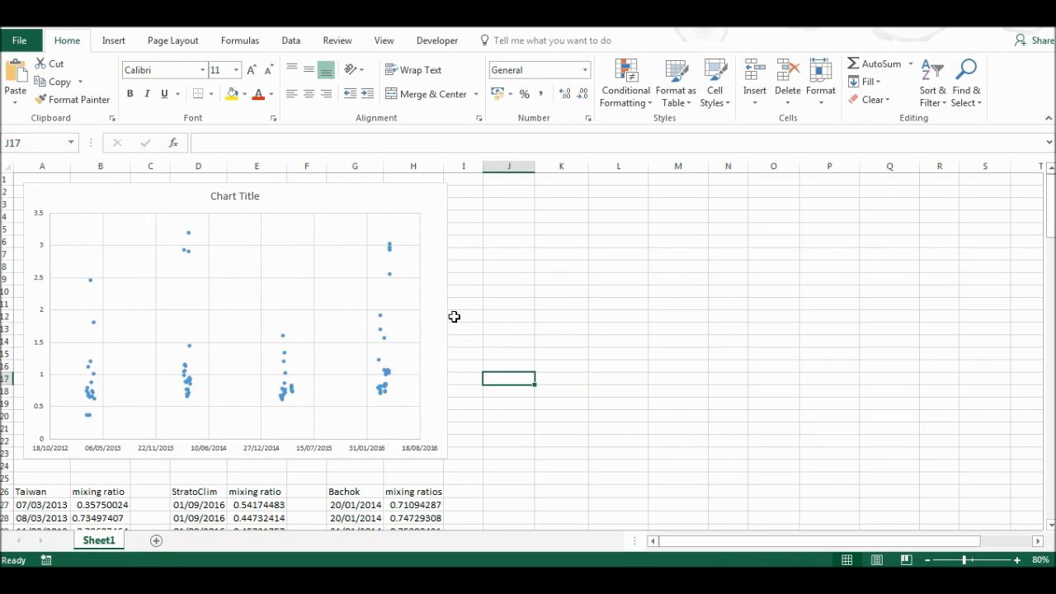
pyautogui.moveTo(382, 245)
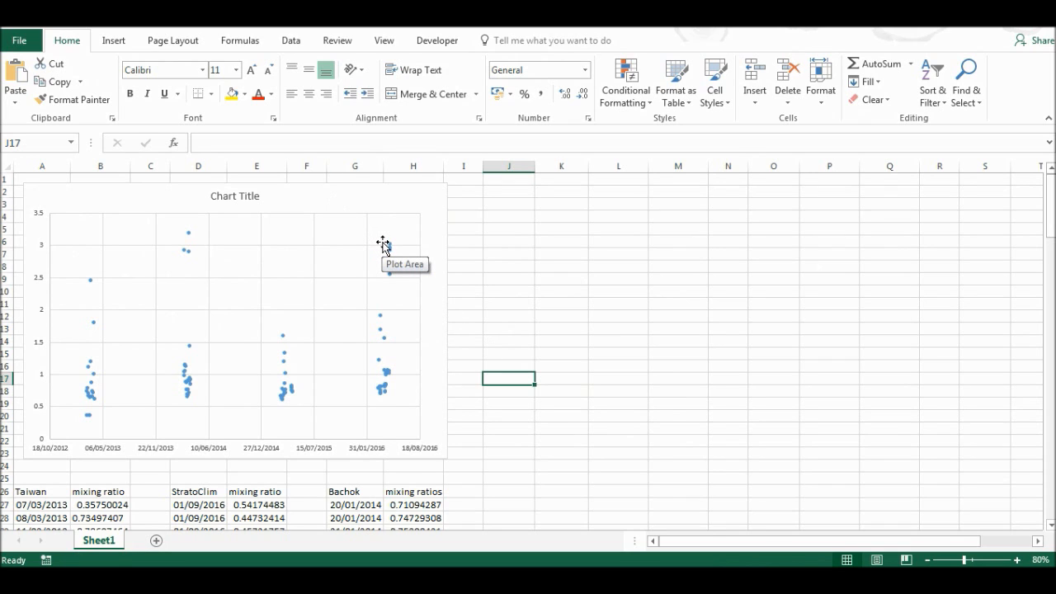
pyautogui.moveTo(387, 237)
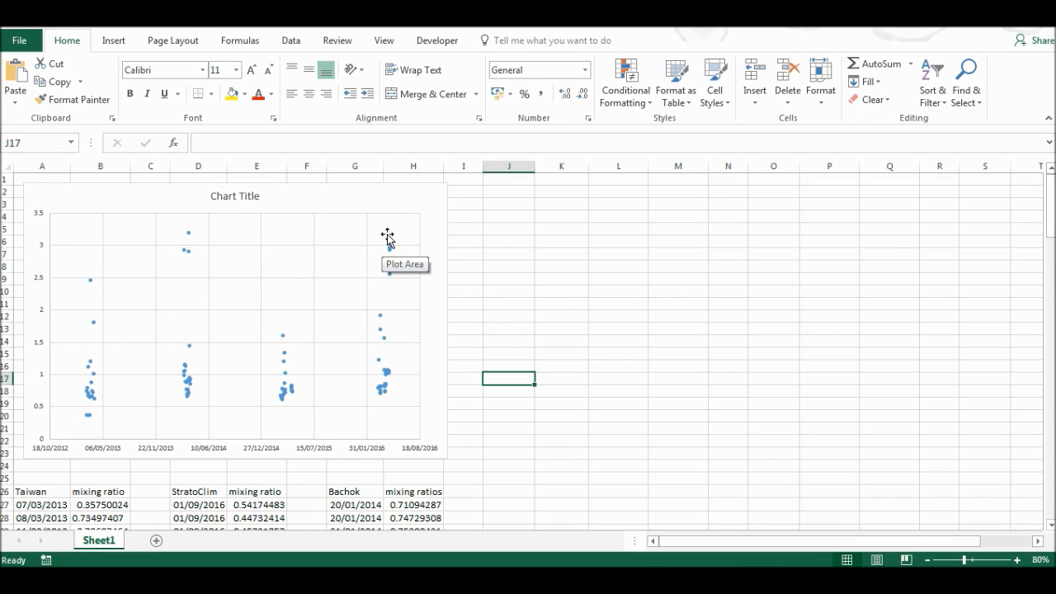
pyautogui.moveTo(440, 217)
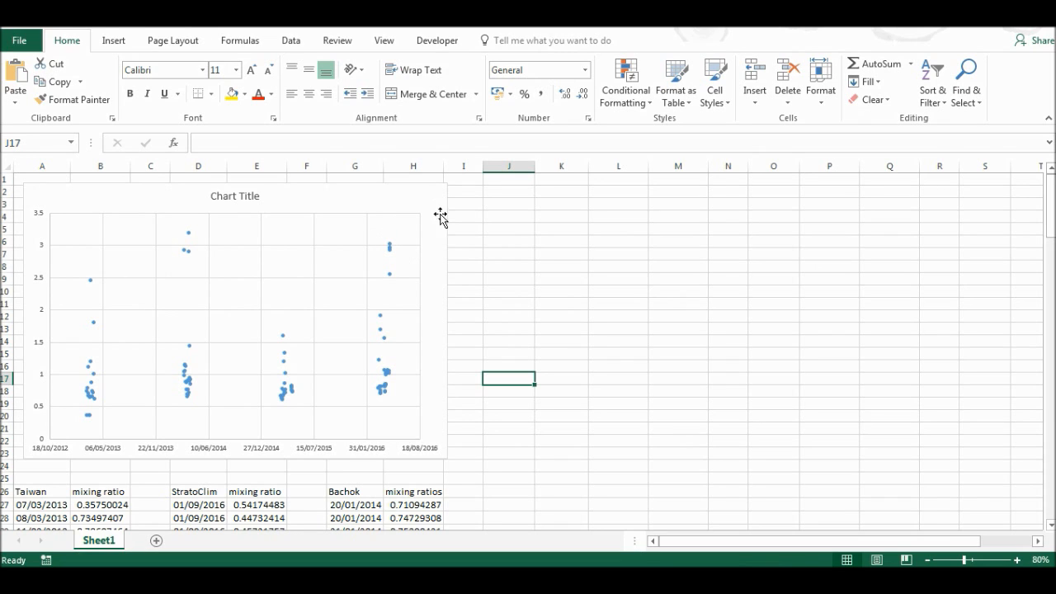
pyautogui.moveTo(501, 218)
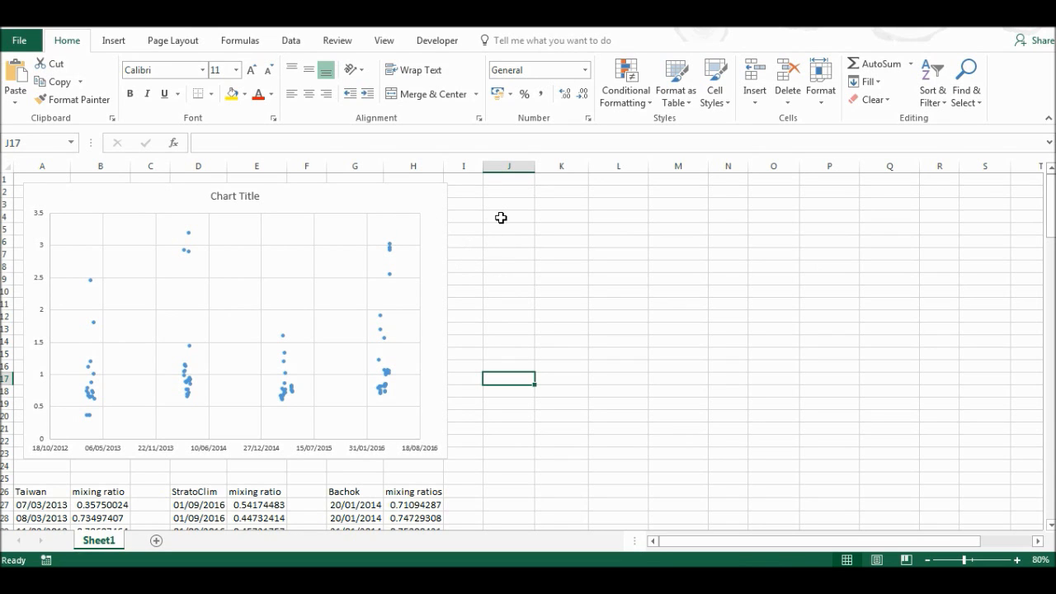
pyautogui.moveTo(491, 216)
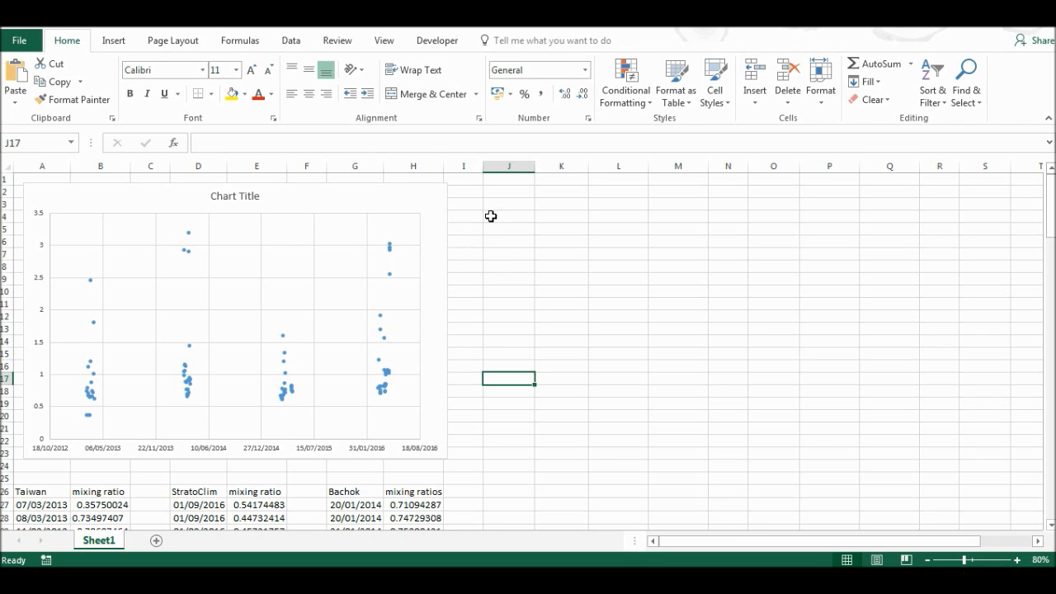
# Step: Make all of the scatter chart's text bold
pyautogui.click(233, 320)
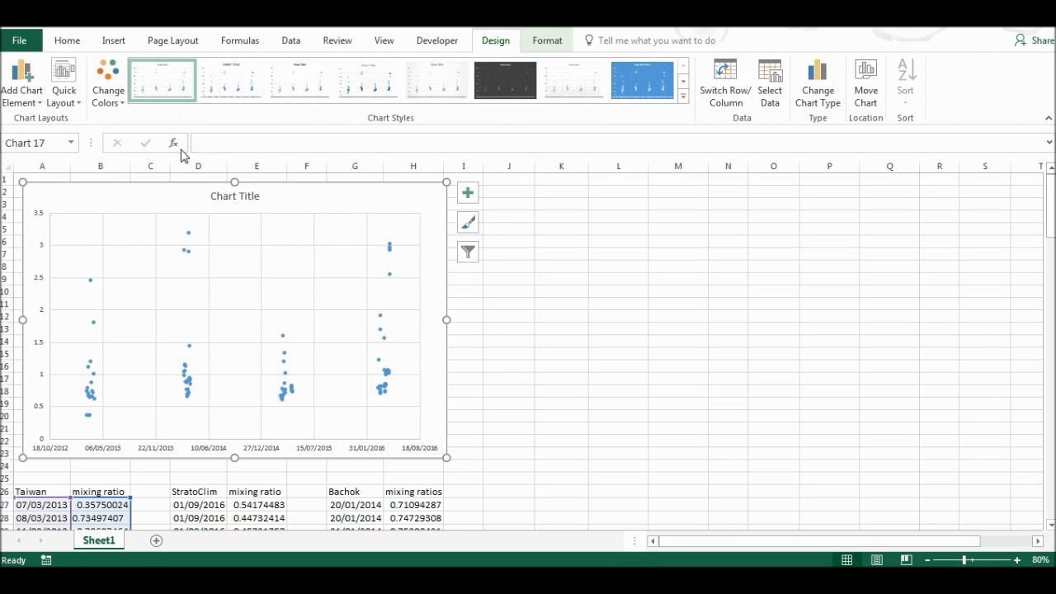
pyautogui.click(67, 40)
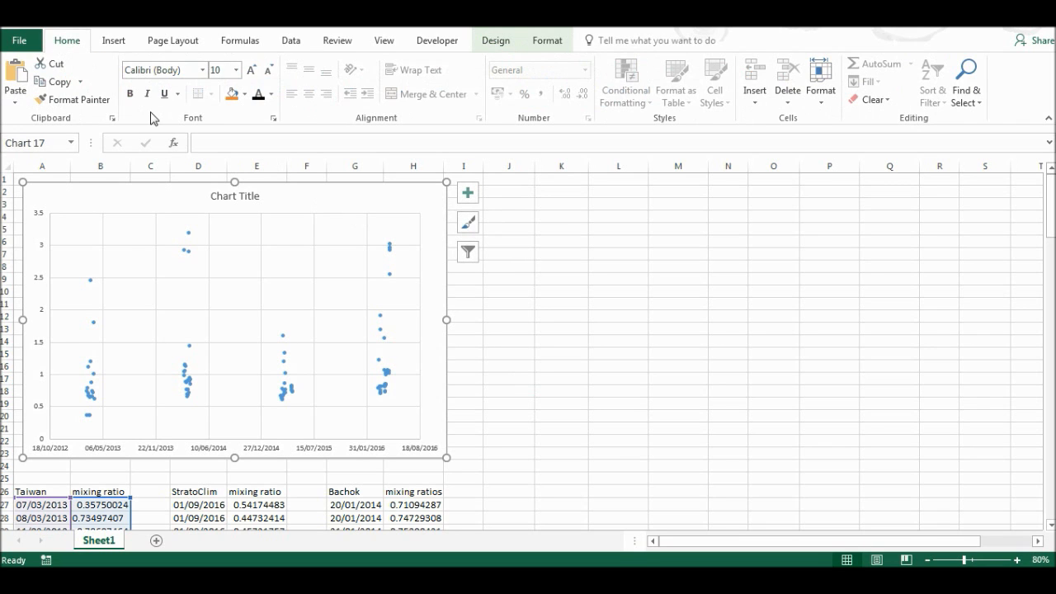
pyautogui.click(272, 93)
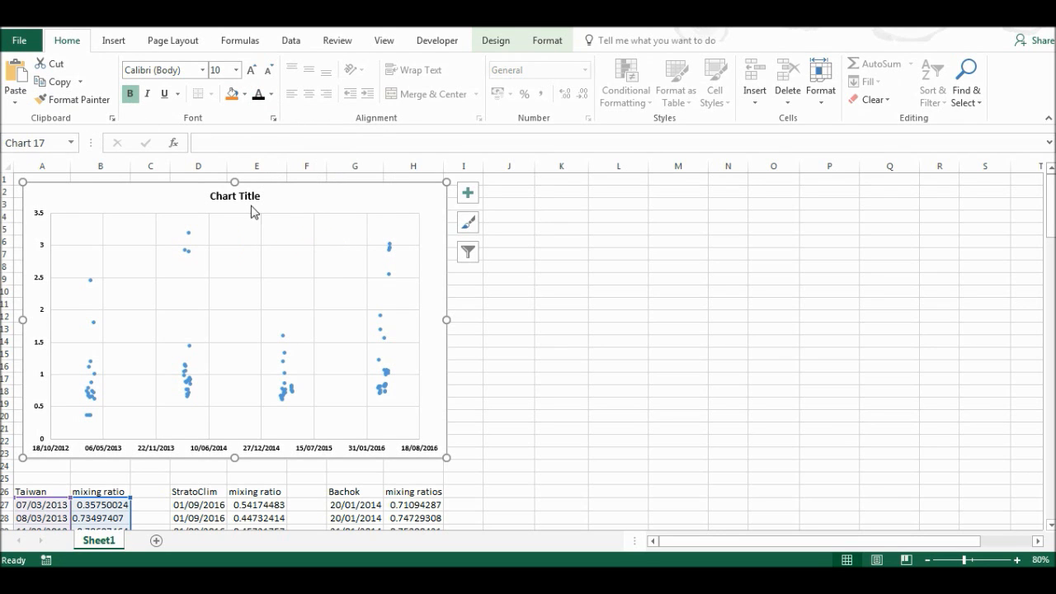
# Step: Select the chart title and give it a larger font size
pyautogui.click(234, 195)
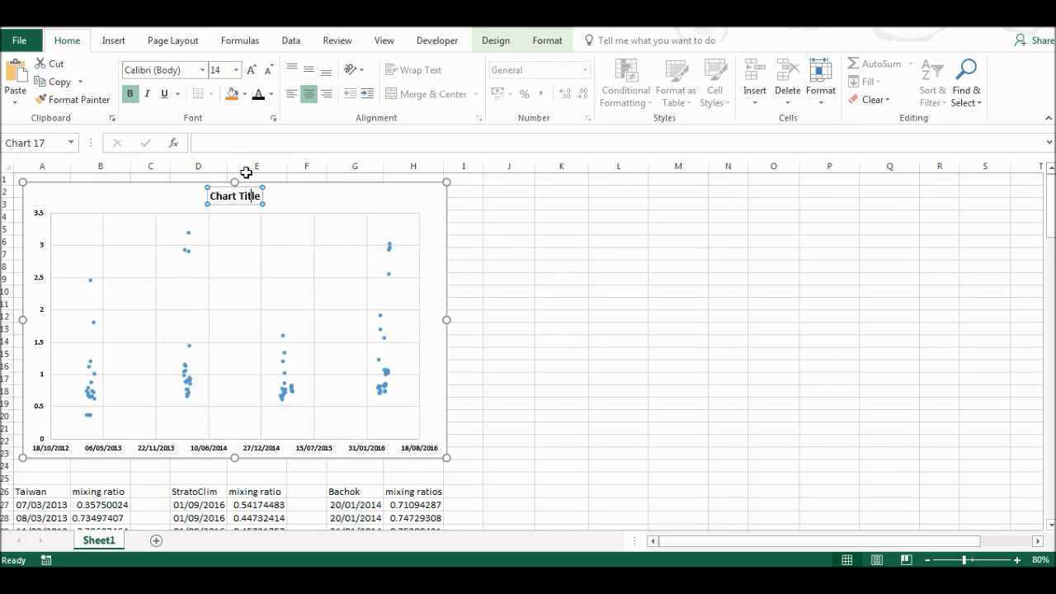
pyautogui.click(235, 196)
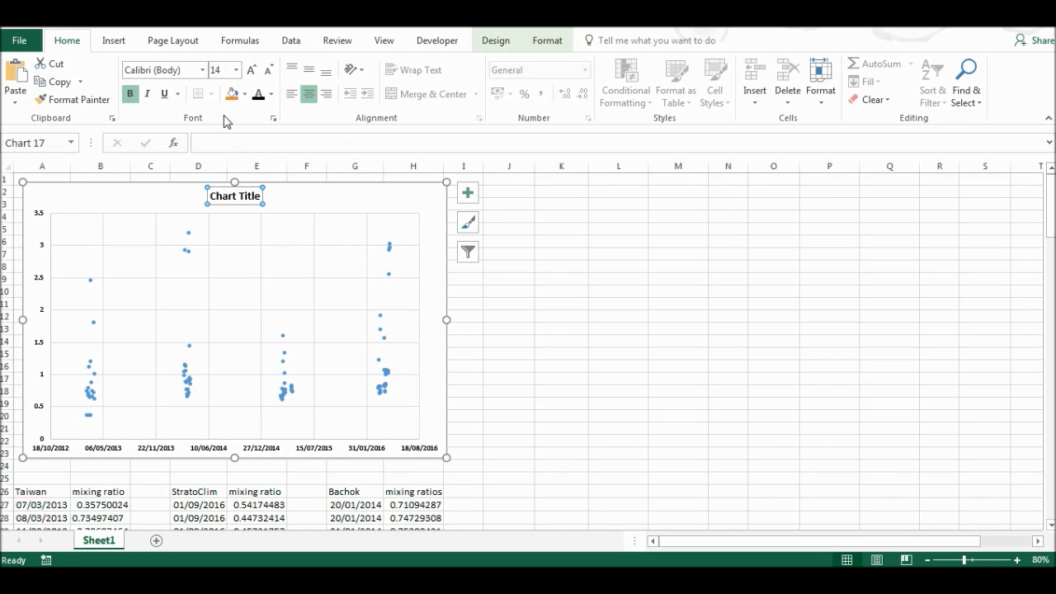
pyautogui.click(236, 69)
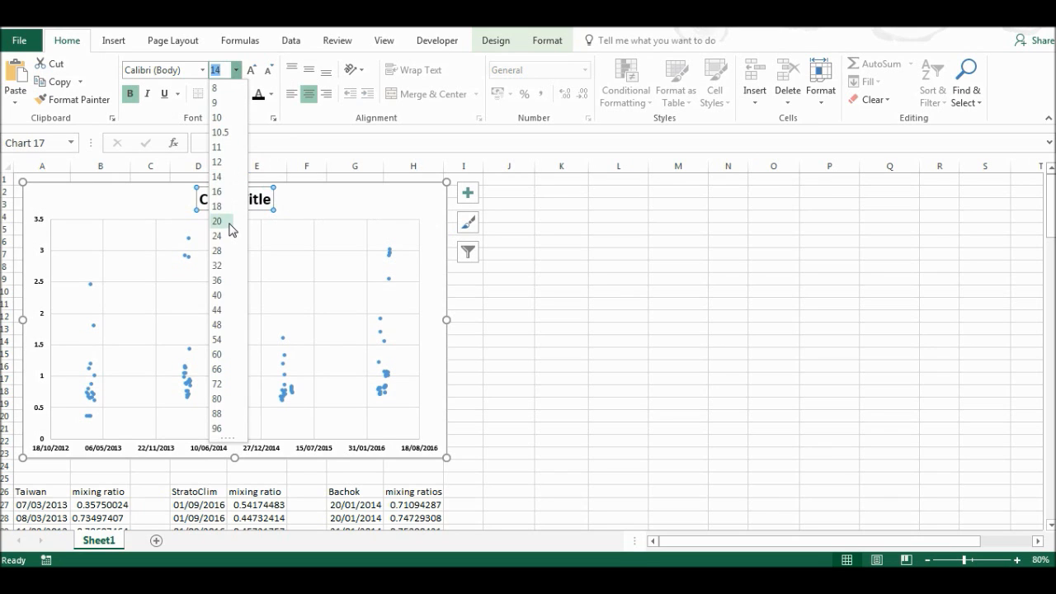
pyautogui.click(217, 220)
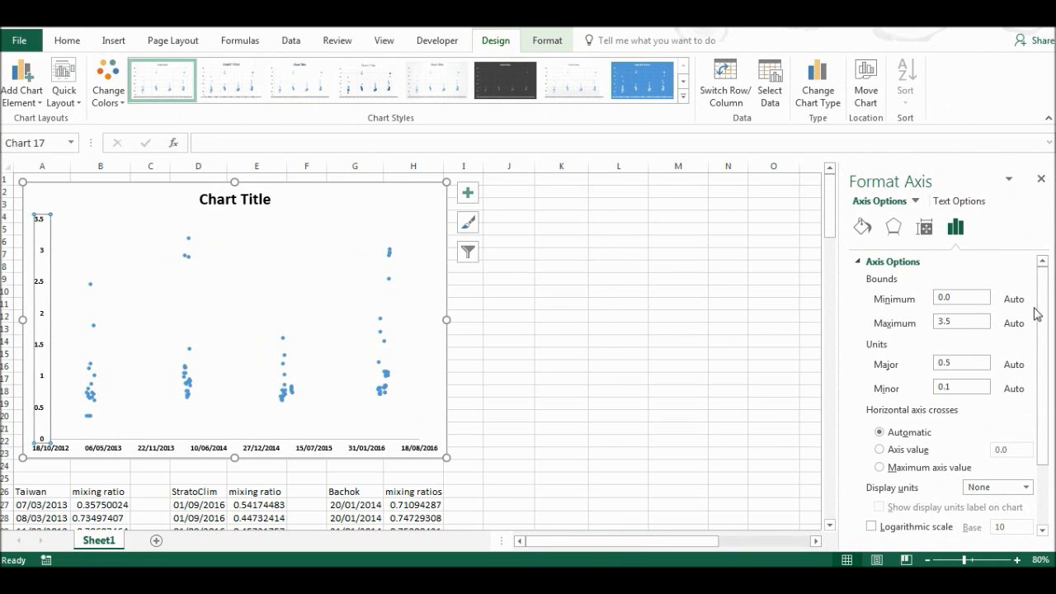
# Step: Set solid lines on the vertical and horizontal axes in the Format Axis pane
pyautogui.scroll(-3)
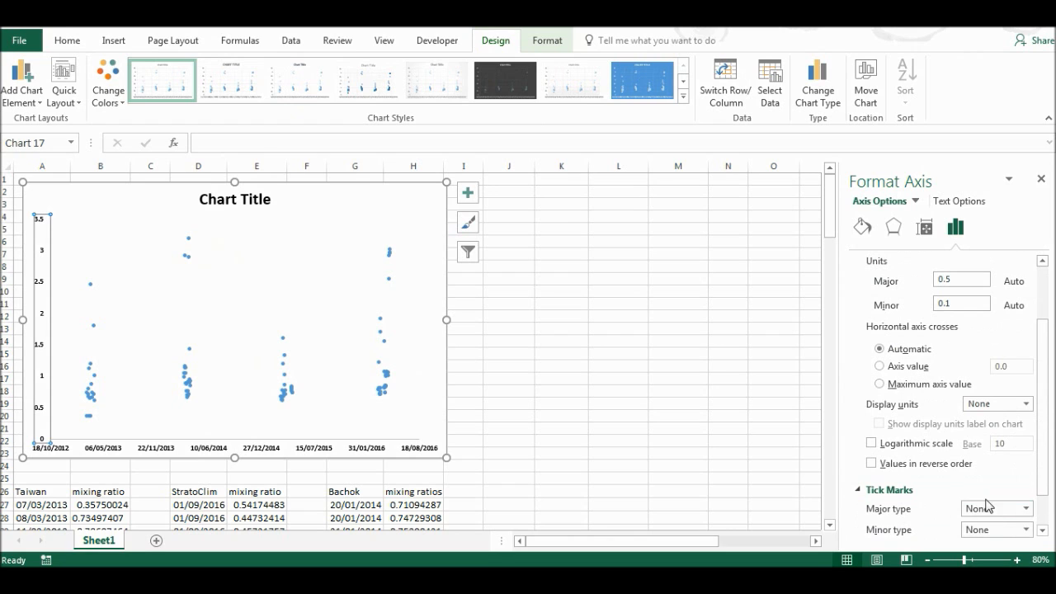
pyautogui.click(994, 508)
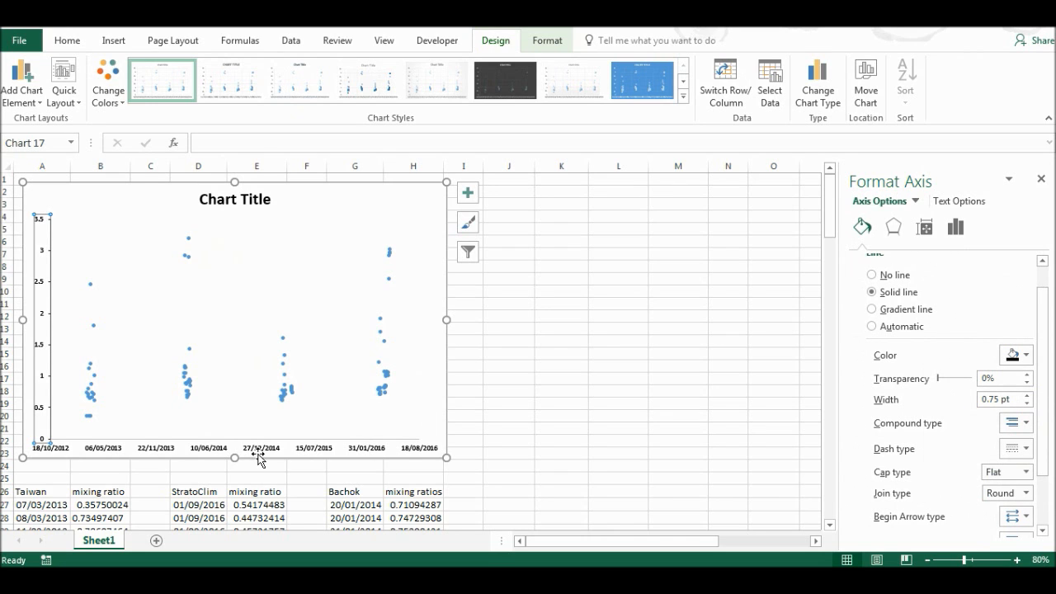
pyautogui.click(872, 325)
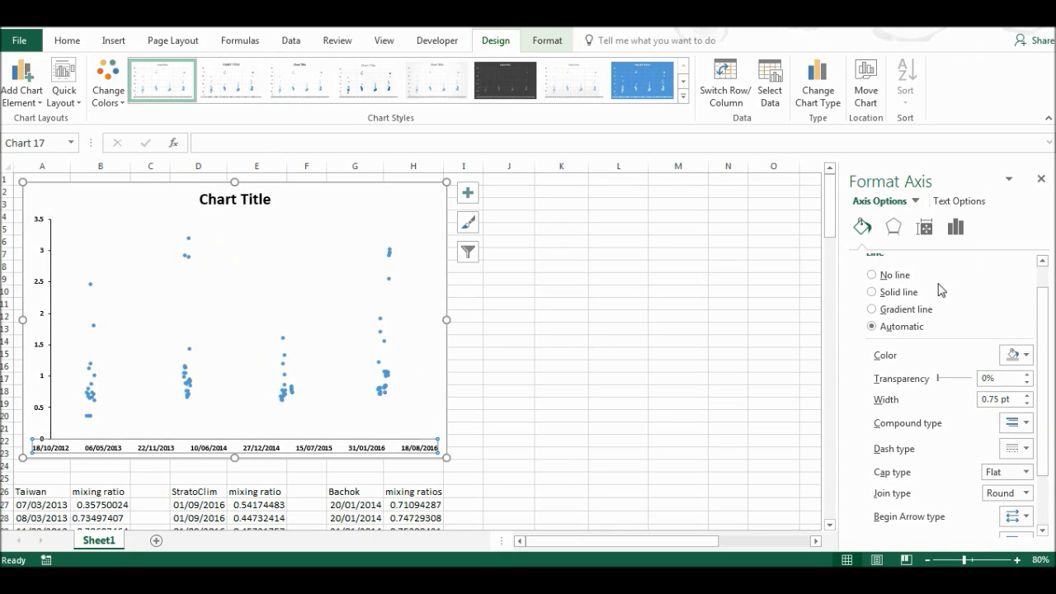
pyautogui.click(871, 291)
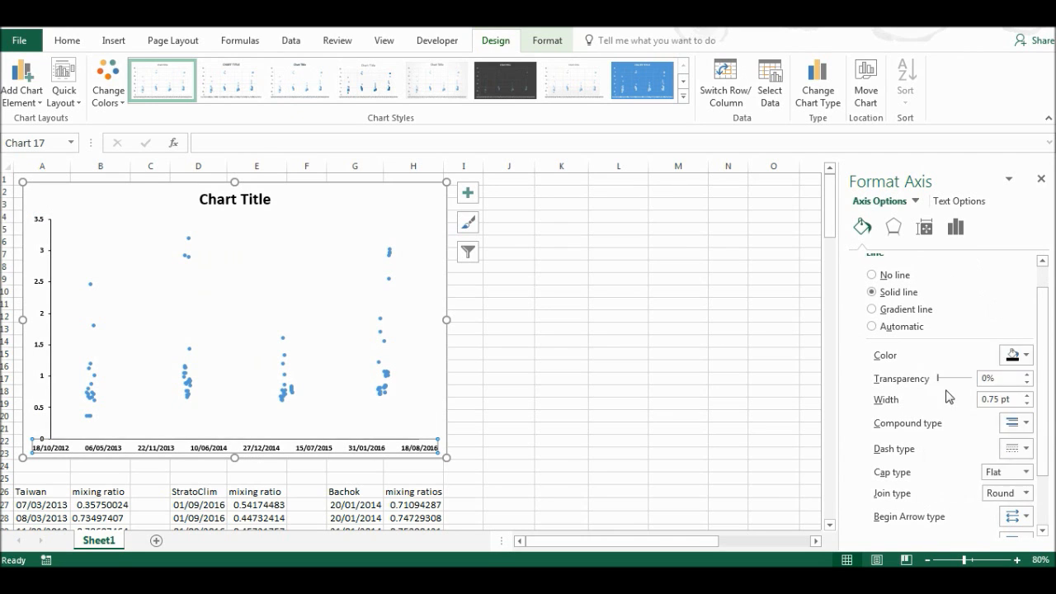
pyautogui.click(955, 227)
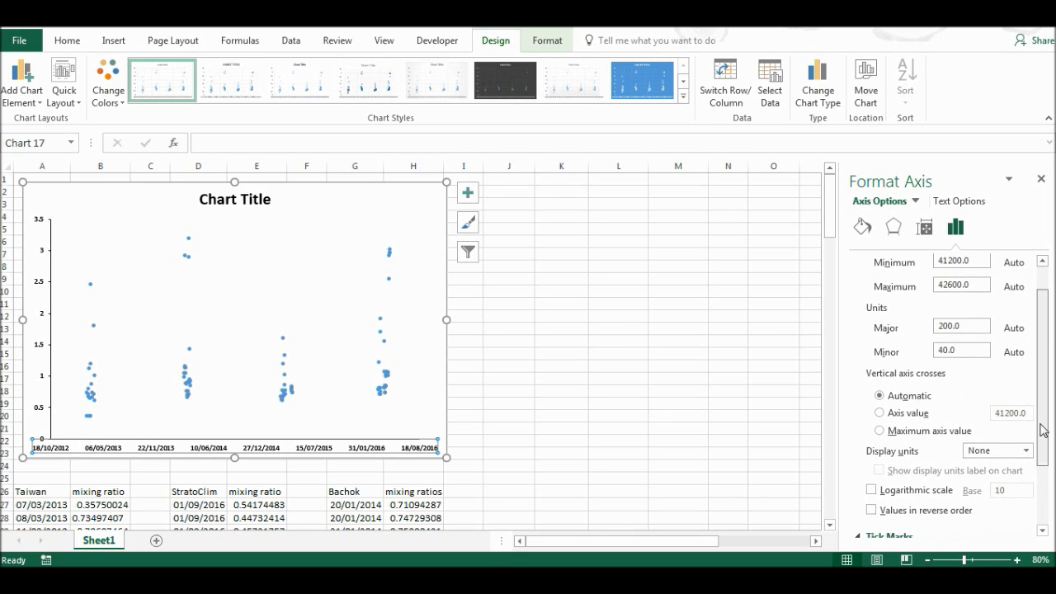
pyautogui.click(1026, 461)
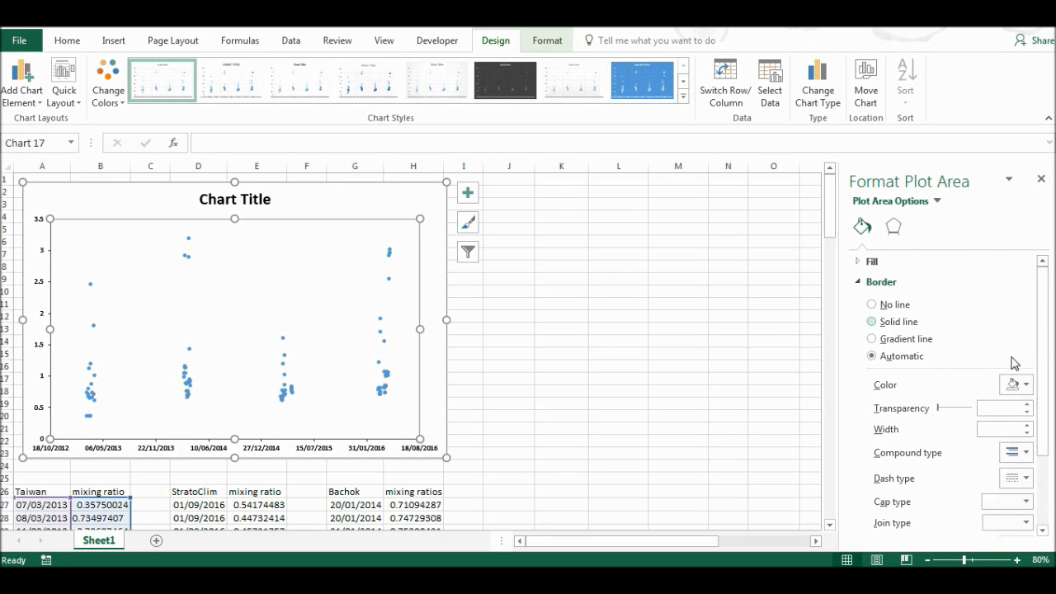
# Step: Give the plot area a solid border and leave the chart frame without an outline
pyautogui.click(871, 322)
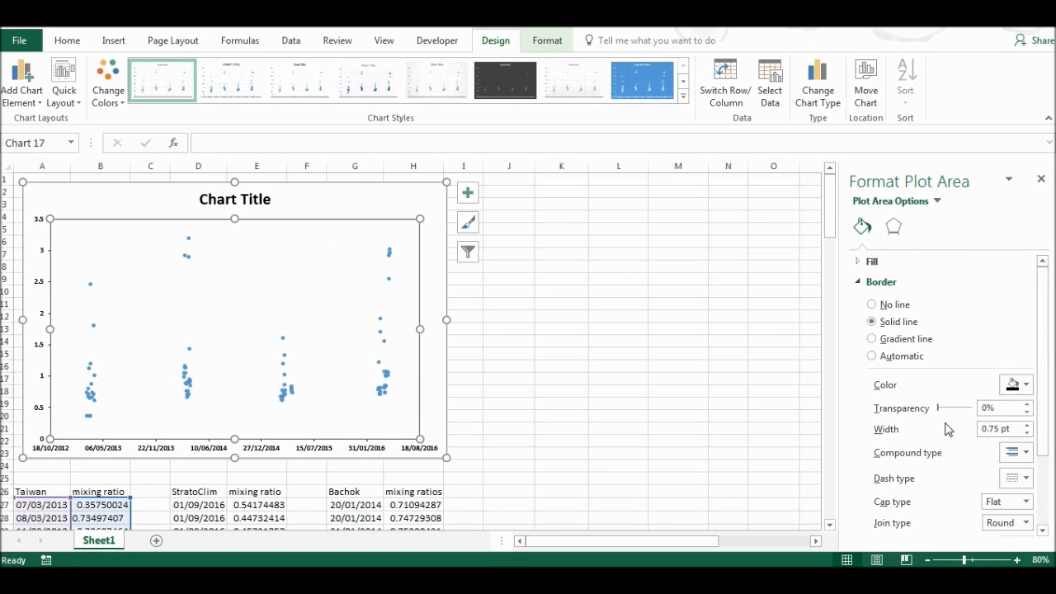
pyautogui.click(872, 304)
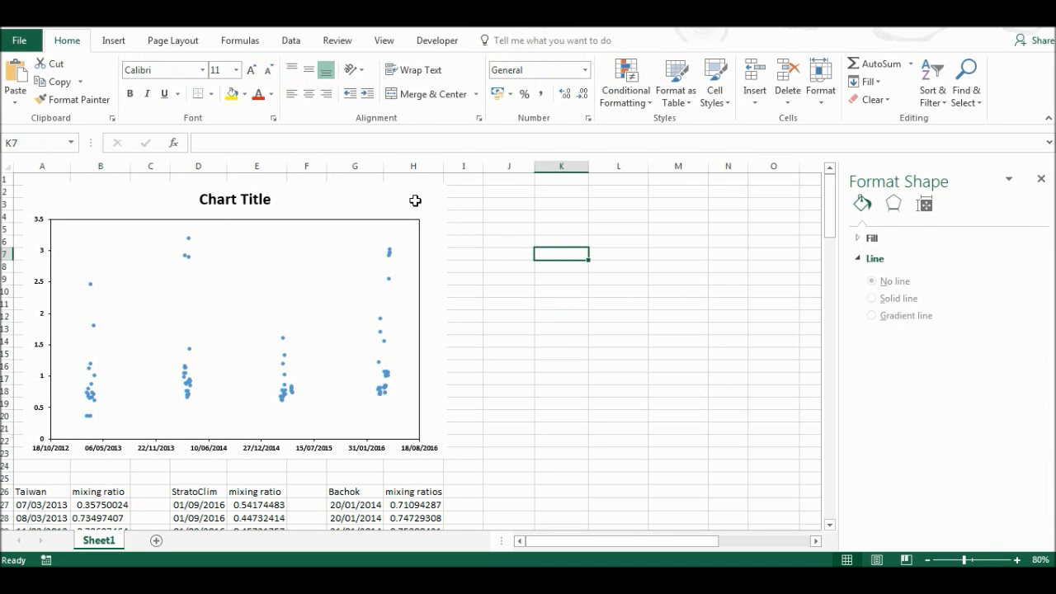
# Step: Add axis titles and set the vertical axis title to '(ppt)'
pyautogui.click(468, 192)
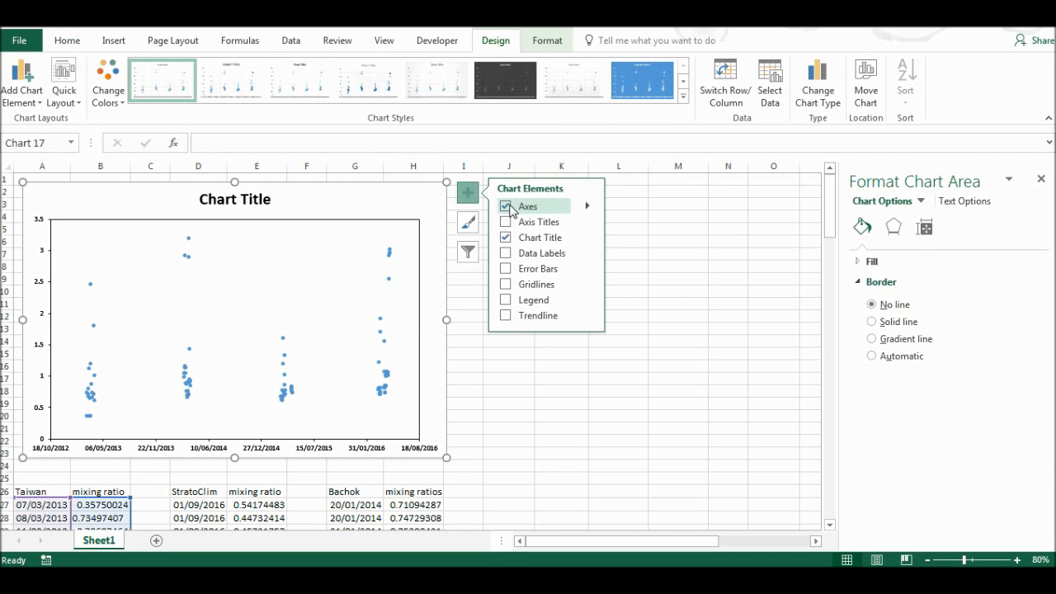
pyautogui.click(506, 221)
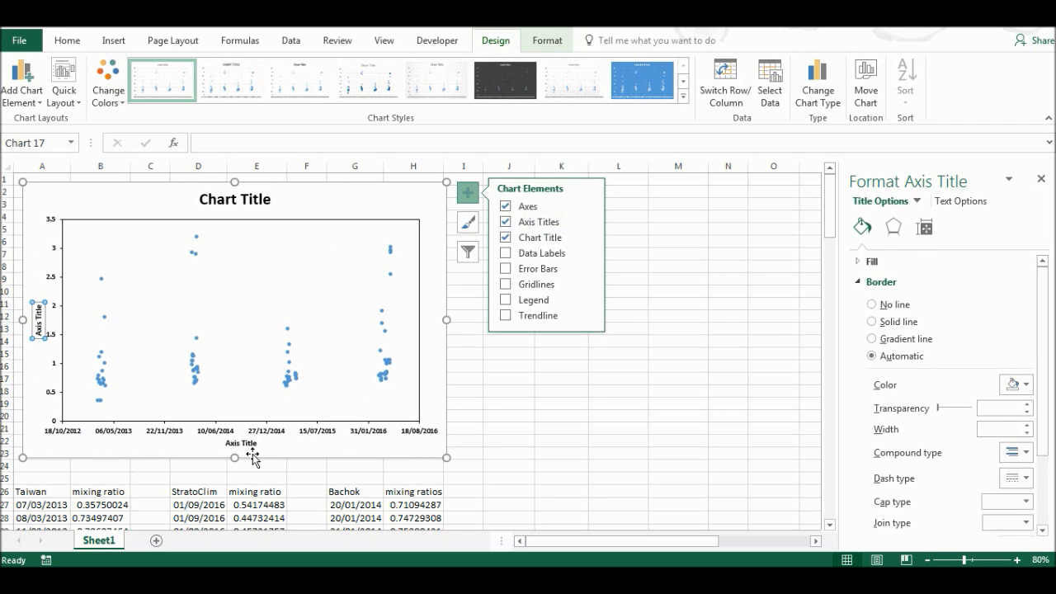
pyautogui.click(240, 443)
pyautogui.write('(ppt)')
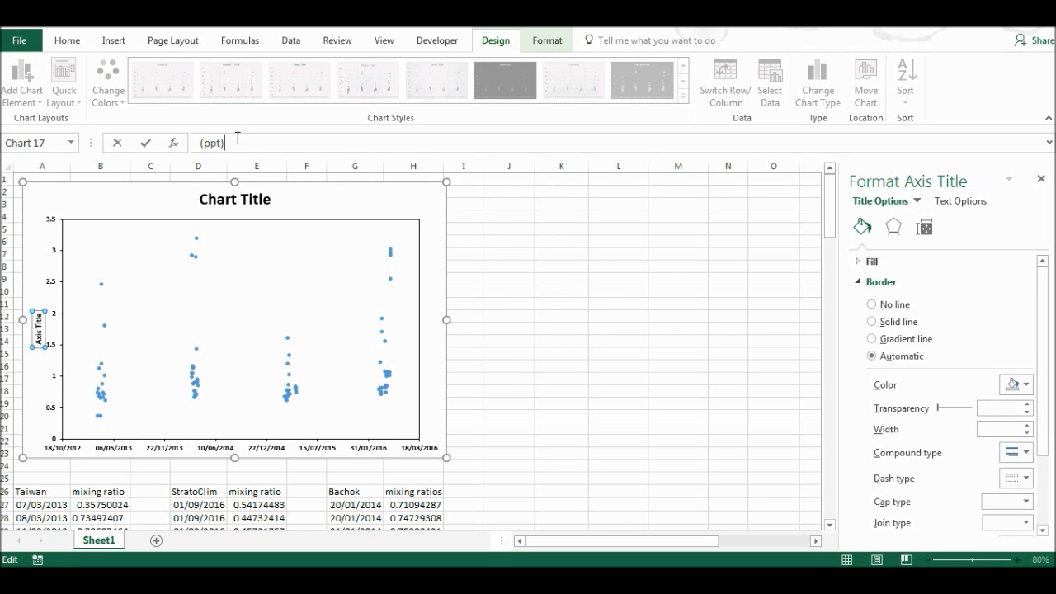
pyautogui.click(508, 304)
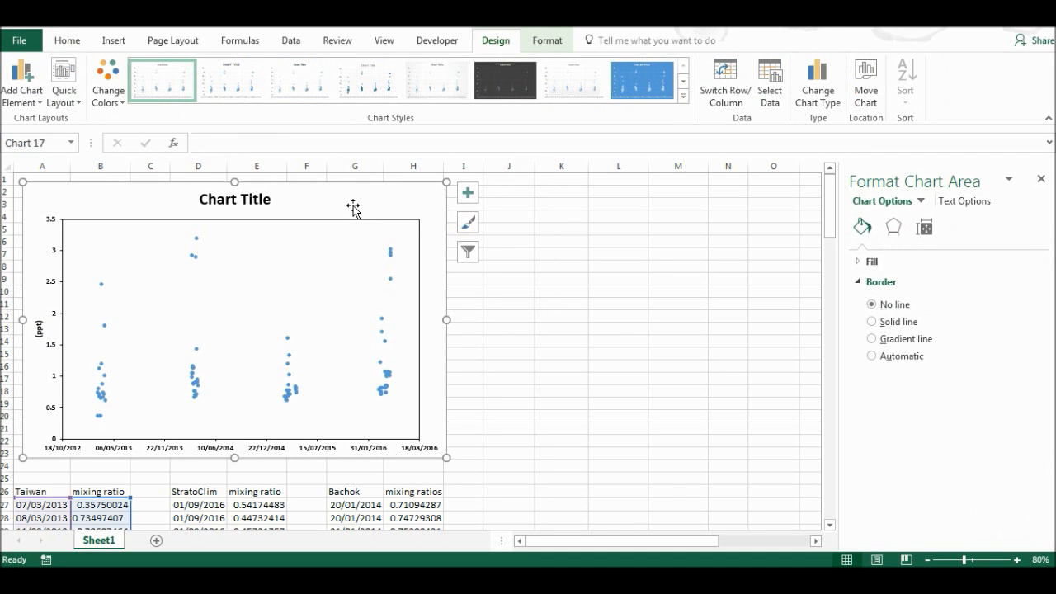
pyautogui.moveTo(349, 205)
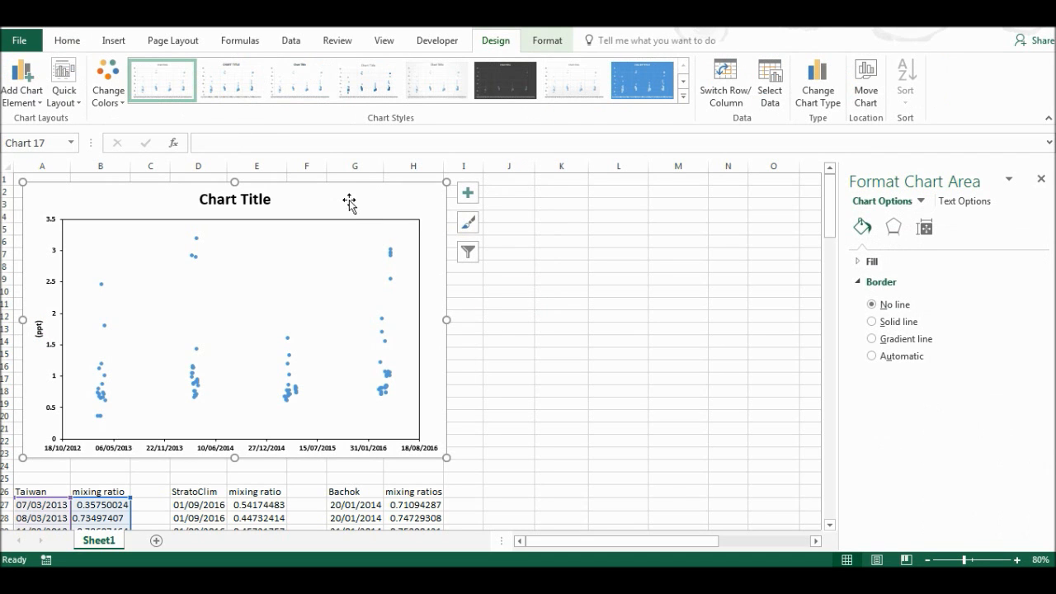
pyautogui.moveTo(335, 198)
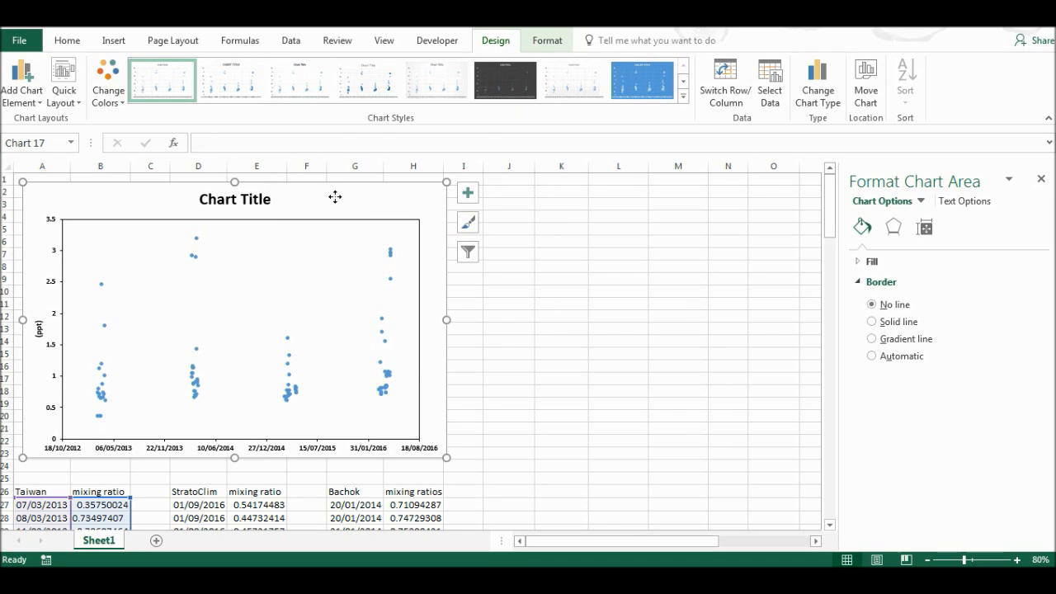
# Step: Save the chart as template Chart1.crtx, replacing the existing file
pyautogui.rightClick(335, 196)
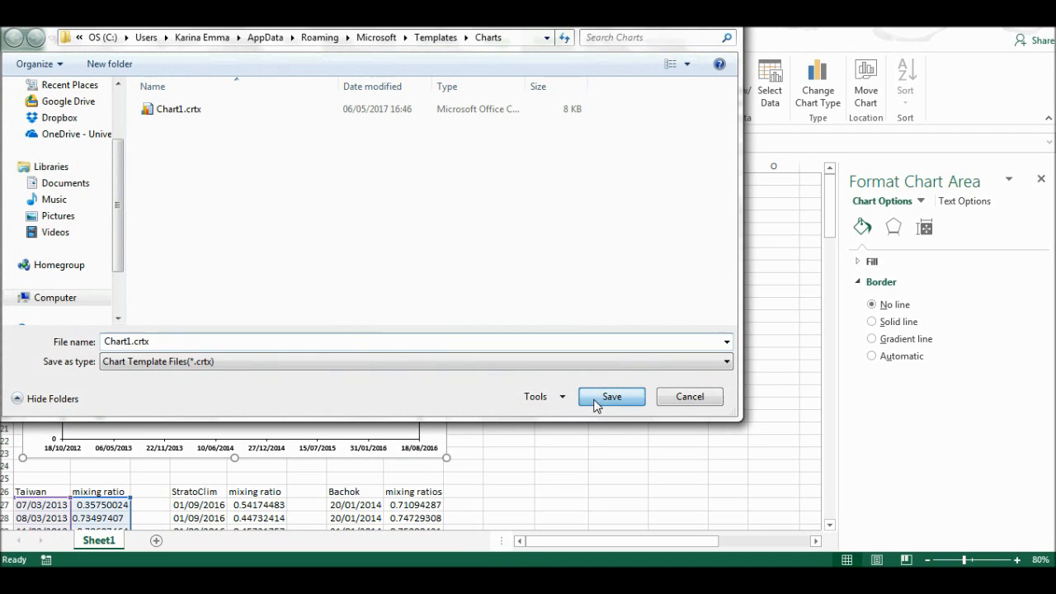
pyautogui.click(610, 396)
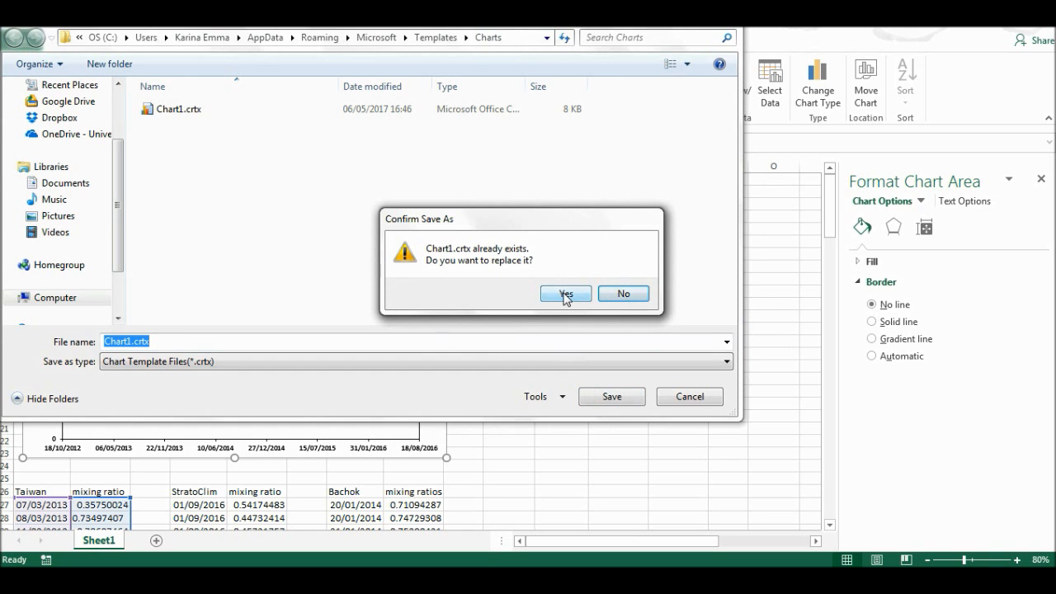
pyautogui.click(565, 294)
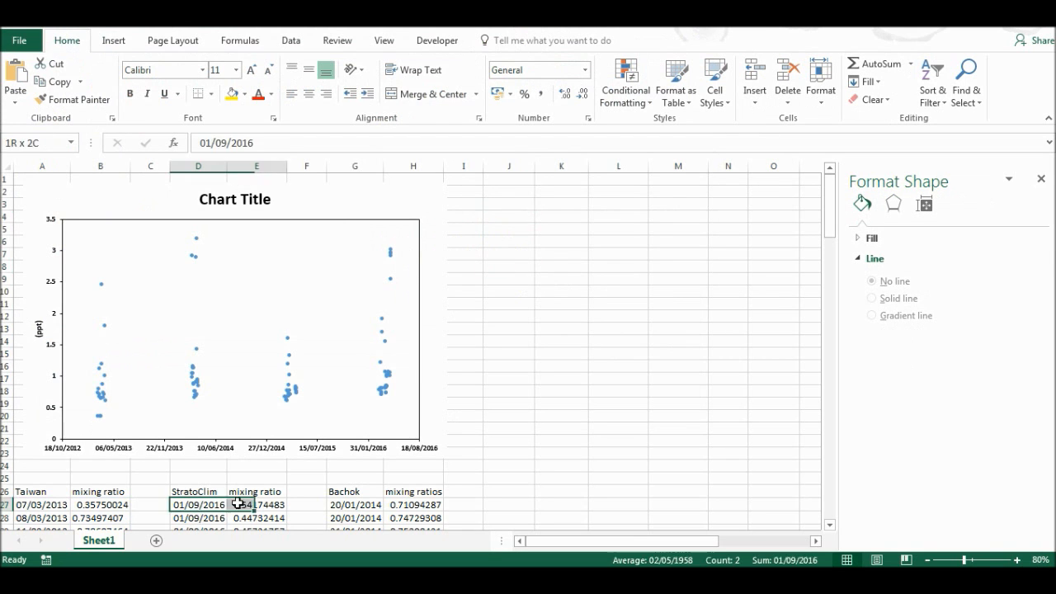
# Step: Insert a chart of the StratoClim data from the Chart1 template
pyautogui.scroll(-3)
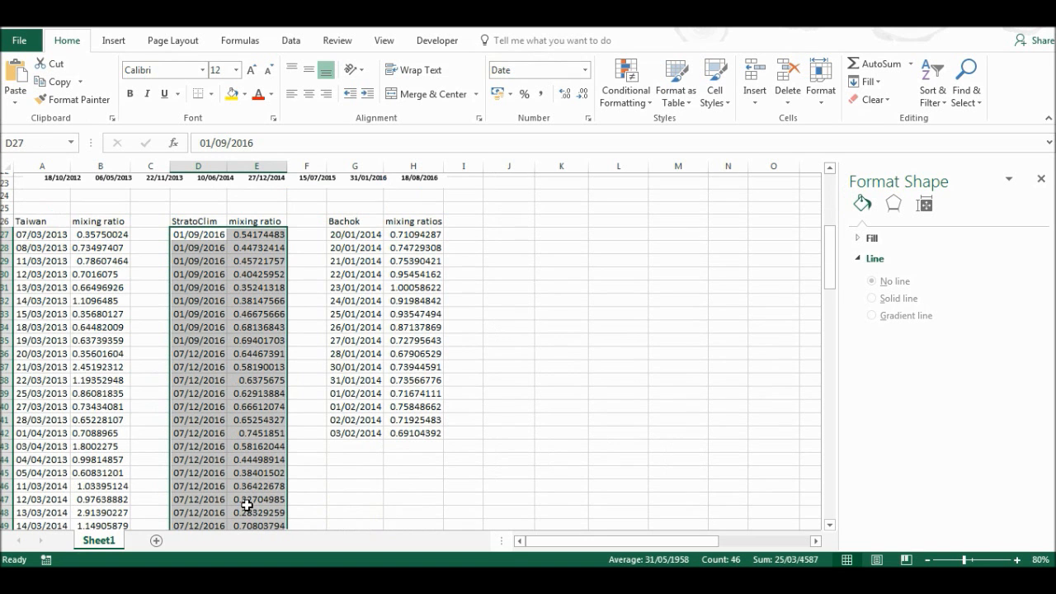
pyautogui.click(113, 39)
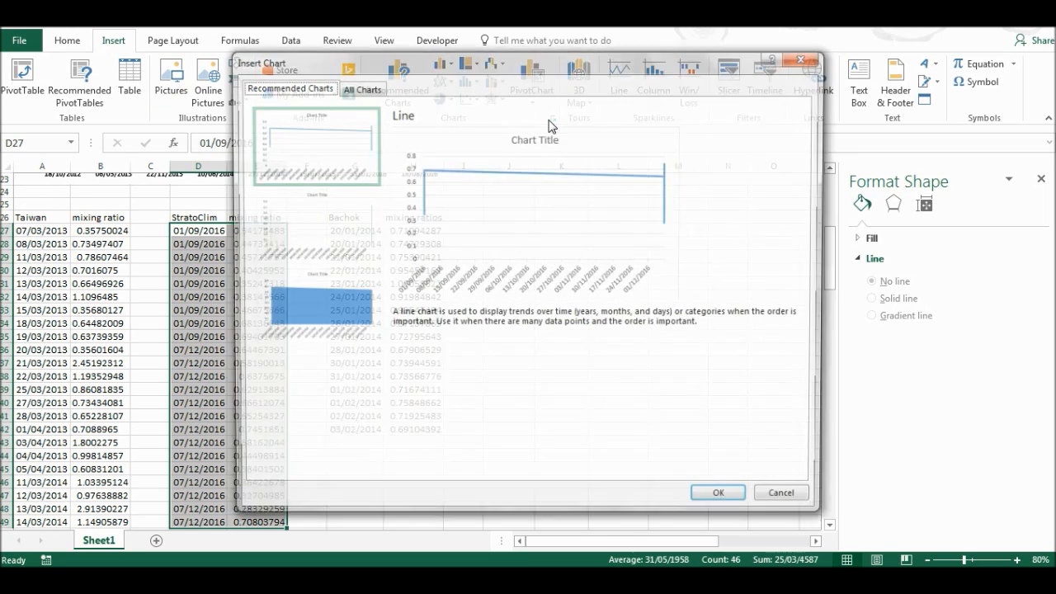
pyautogui.click(360, 86)
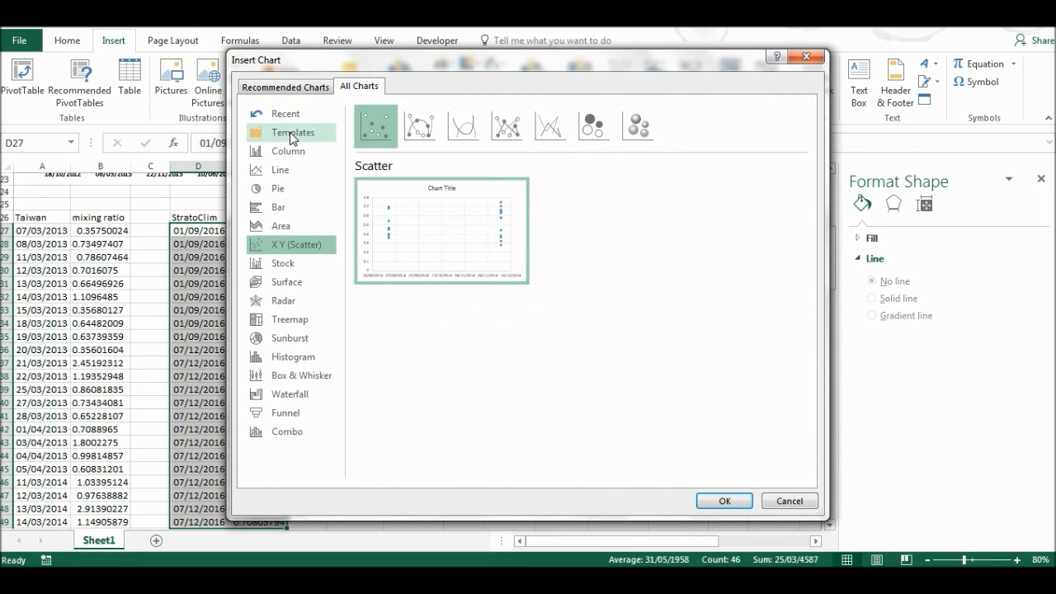
pyautogui.click(293, 132)
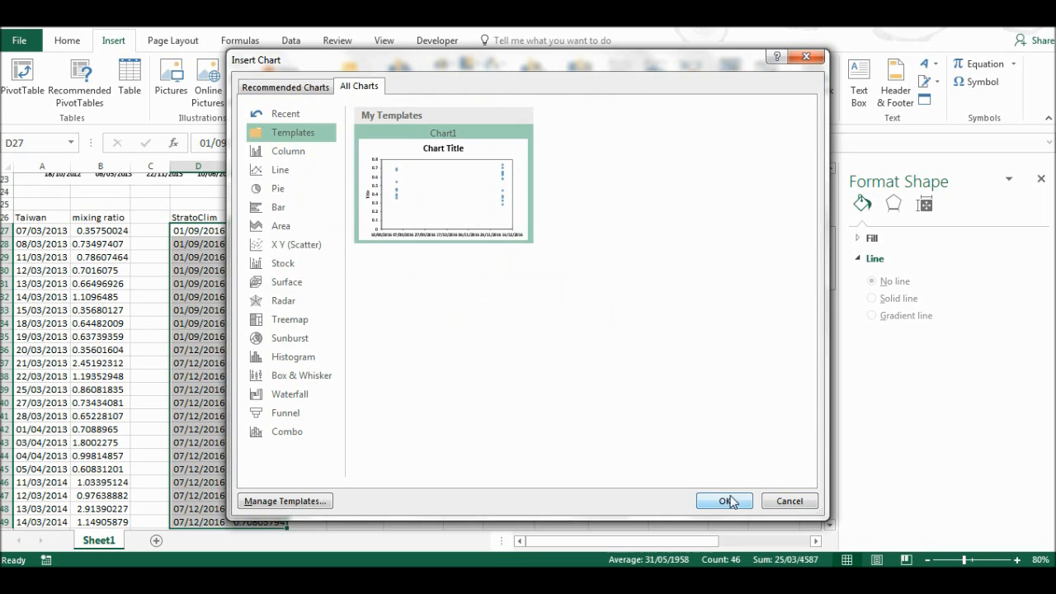
pyautogui.click(724, 500)
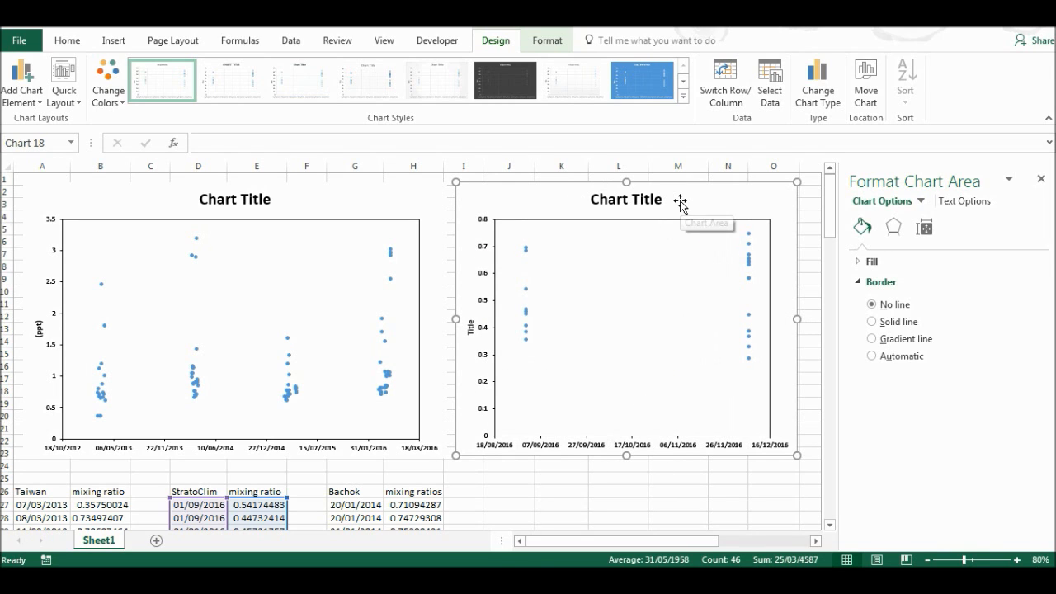
pyautogui.moveTo(710, 222)
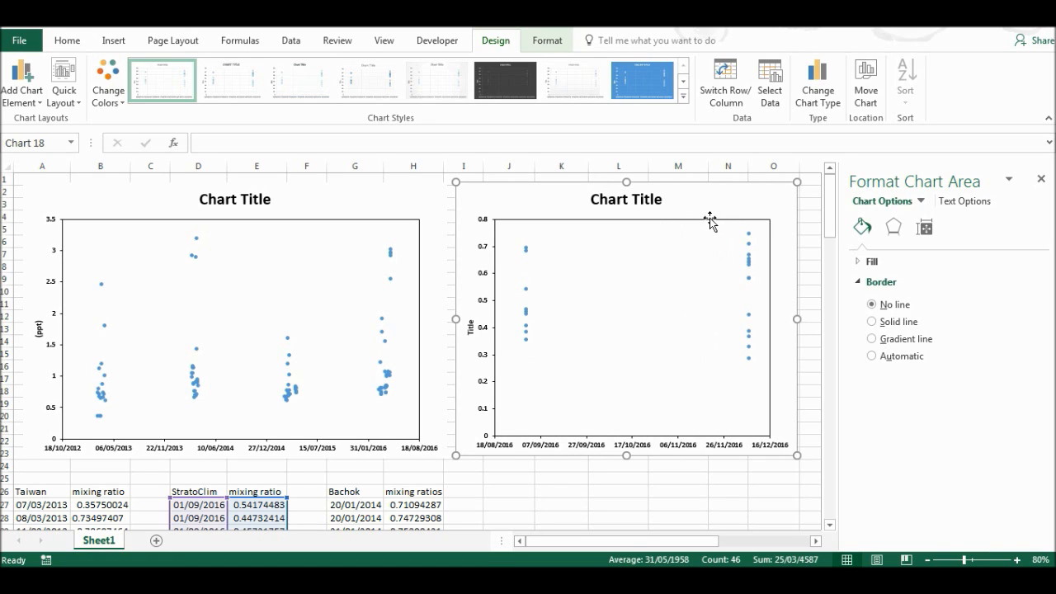
pyautogui.moveTo(473, 382)
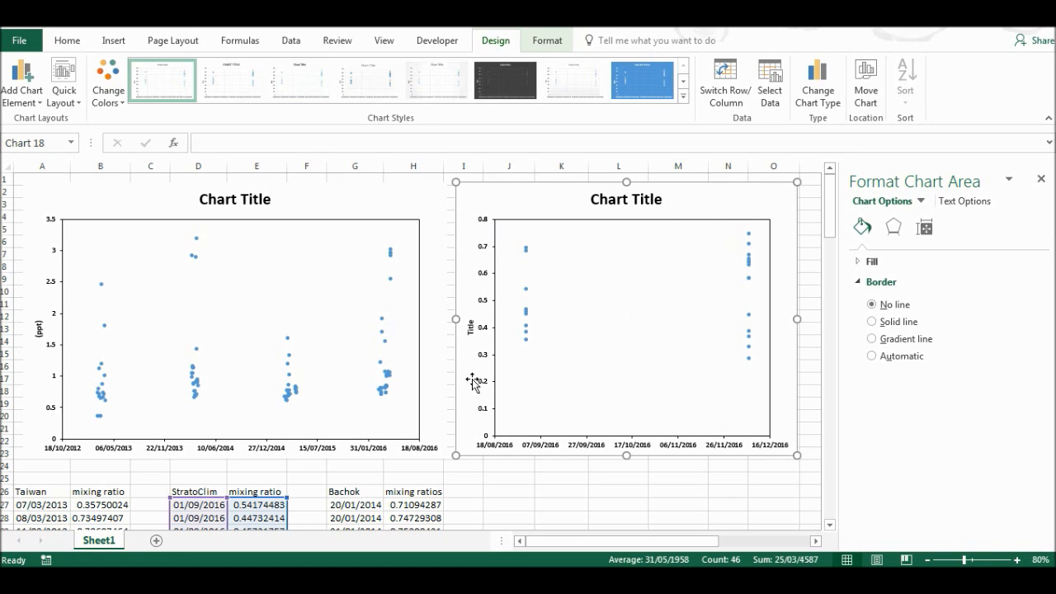
pyautogui.moveTo(482, 387)
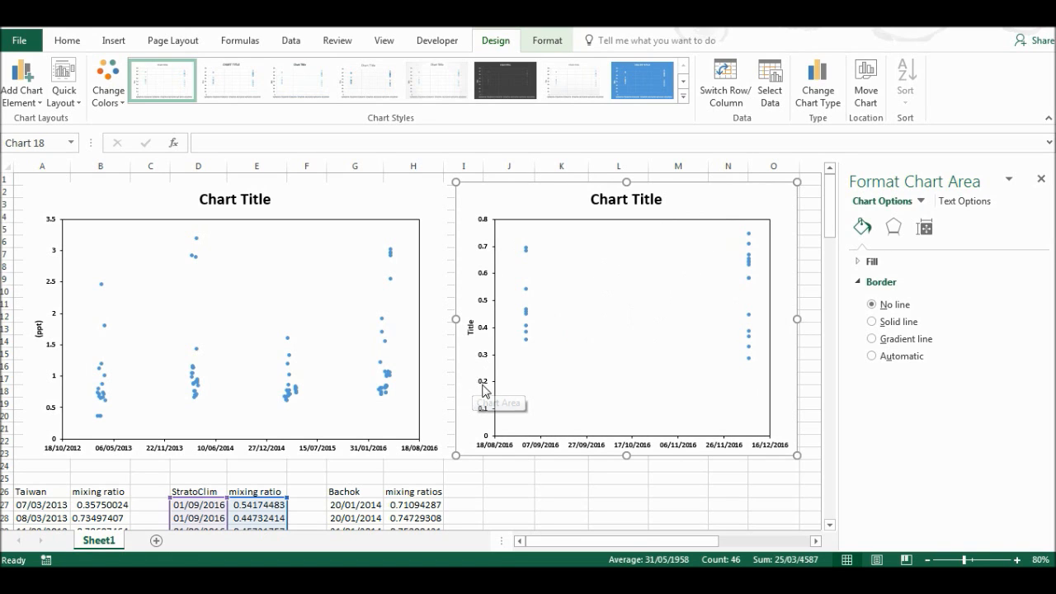
# Step: Bring up the StratoClim chart's horizontal axis bounds, minimum 42600 and maximum 42720
pyautogui.click(467, 327)
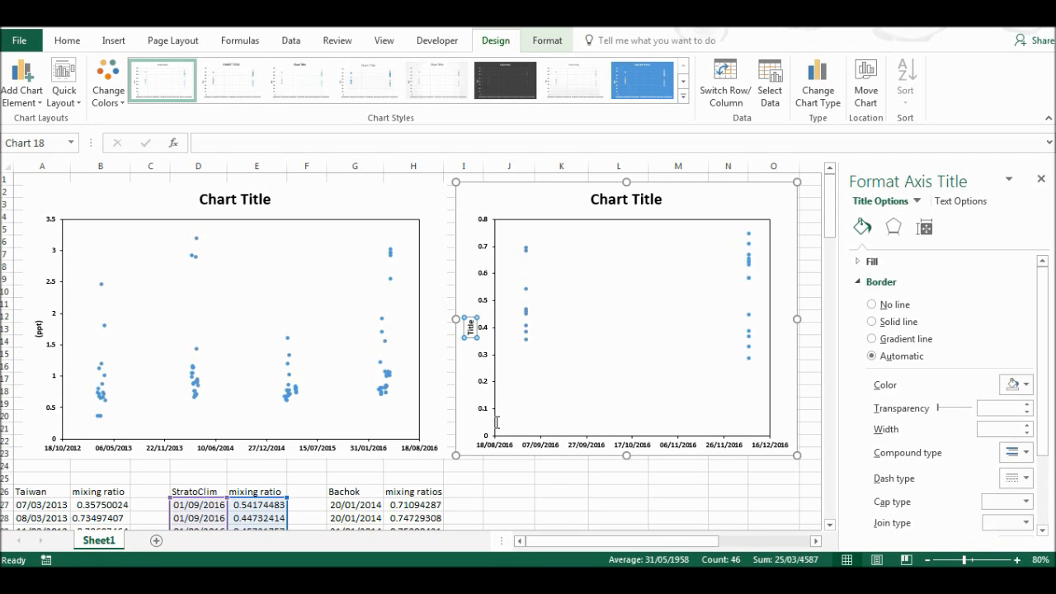
pyautogui.moveTo(495, 421)
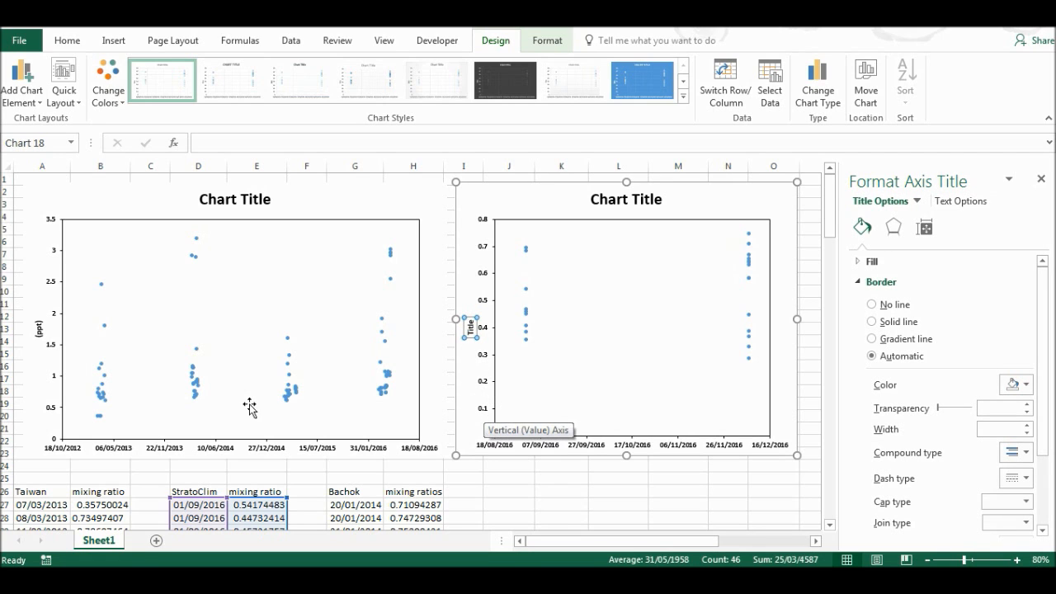
pyautogui.moveTo(464, 332)
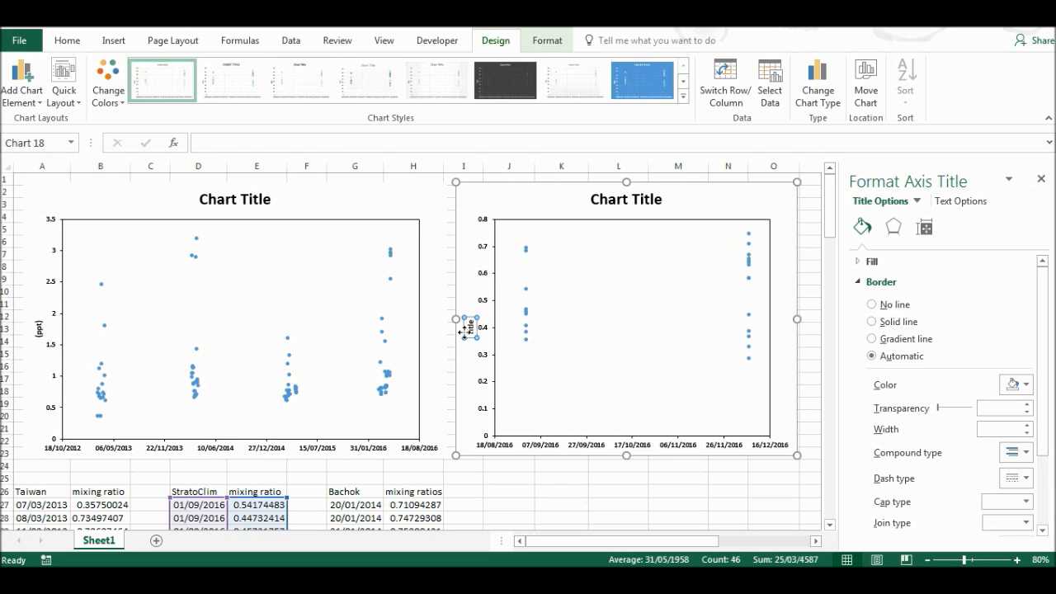
pyautogui.moveTo(545, 451)
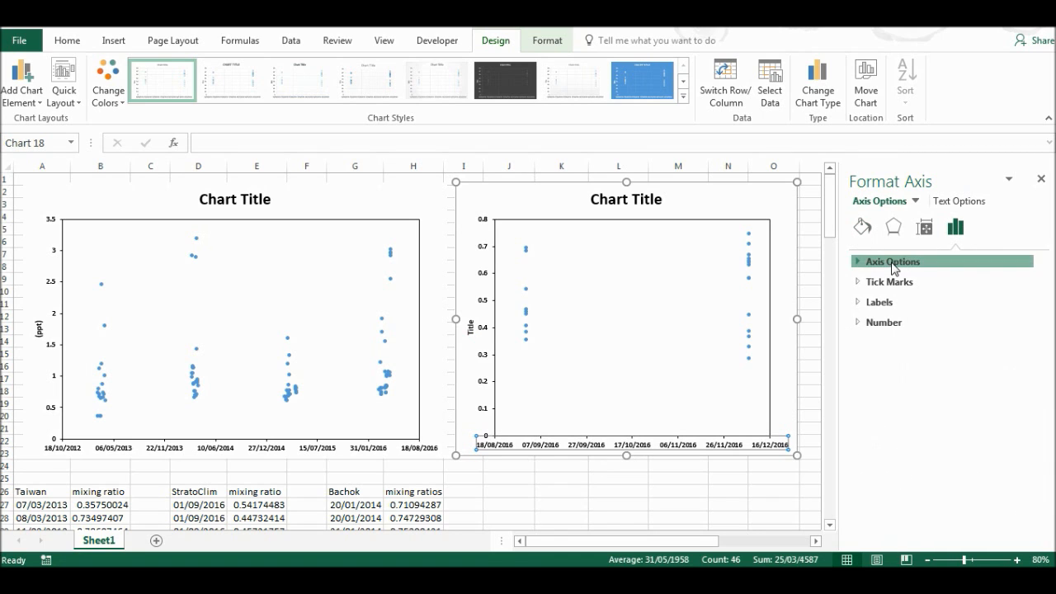
pyautogui.click(891, 261)
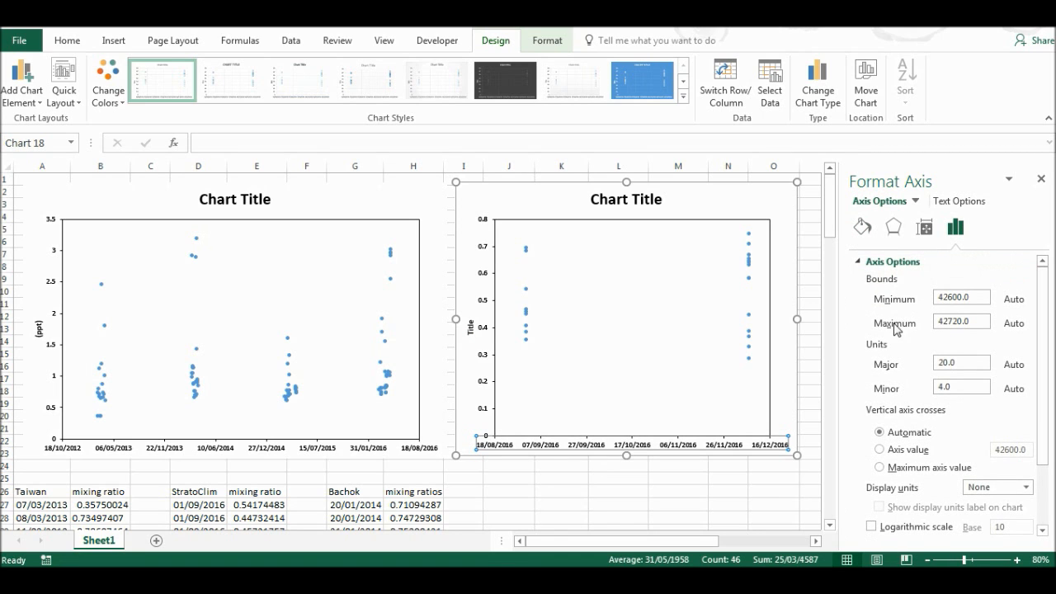
pyautogui.moveTo(896, 309)
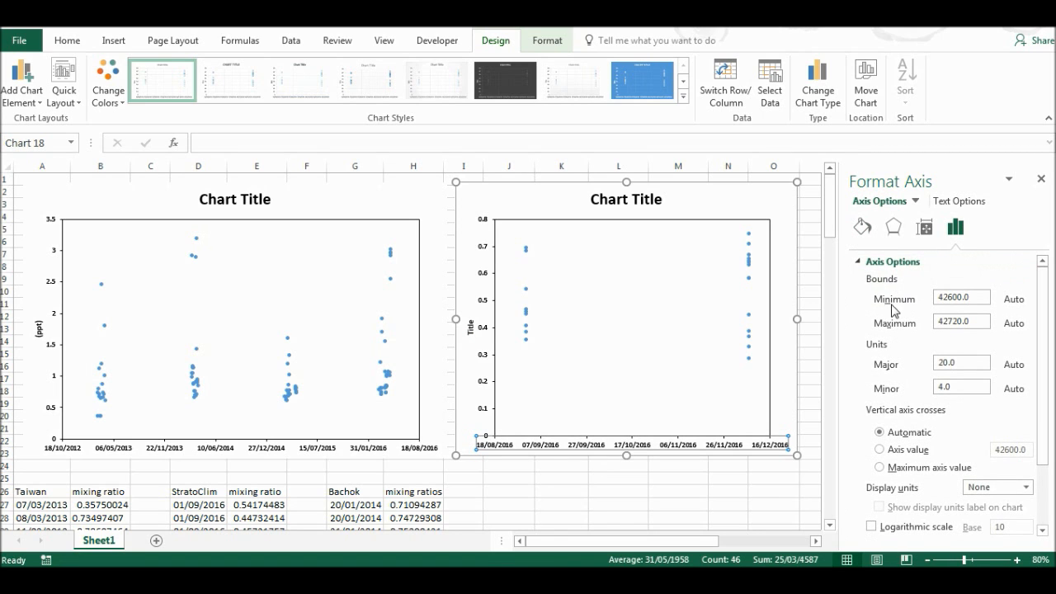
pyautogui.moveTo(655, 312)
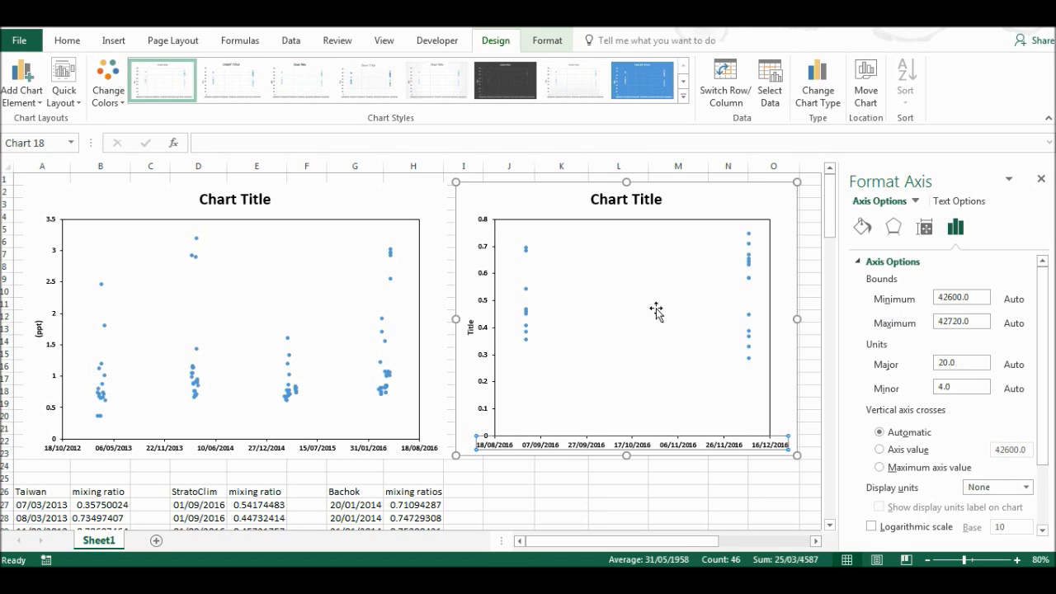
pyautogui.moveTo(650, 301)
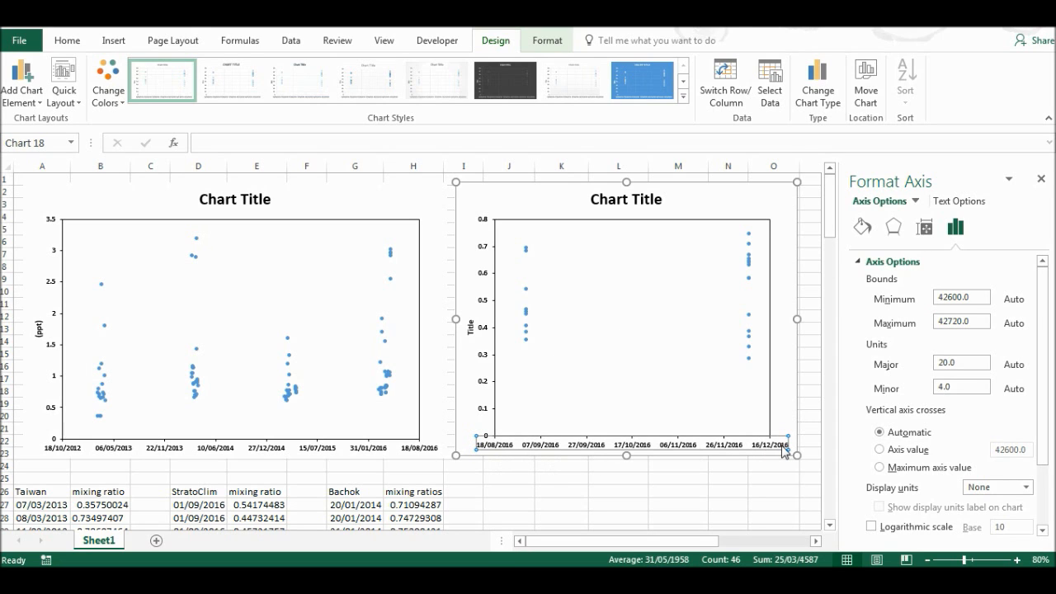
pyautogui.moveTo(495, 435)
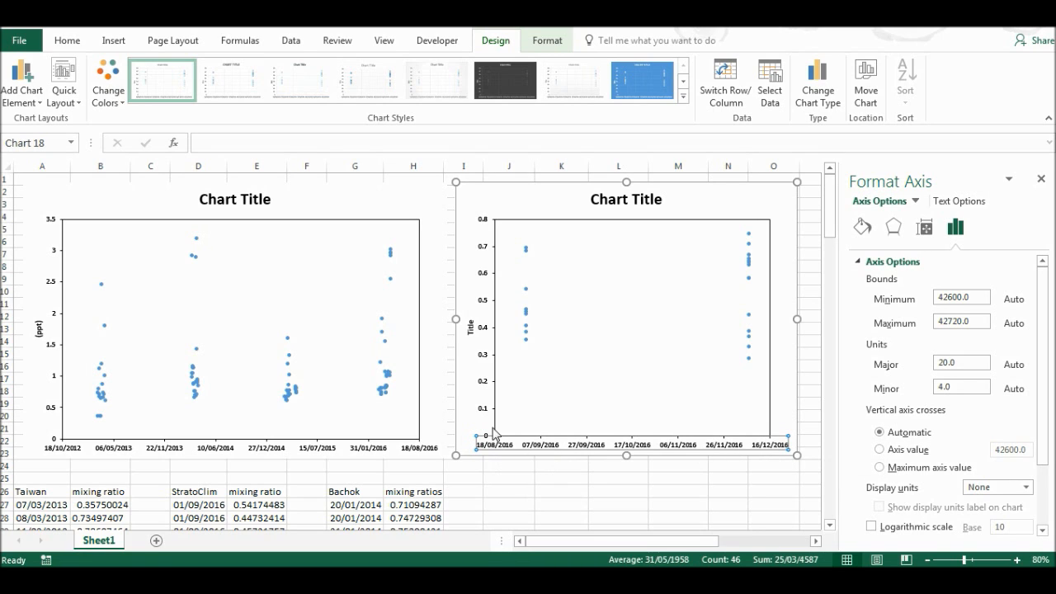
pyautogui.moveTo(485, 414)
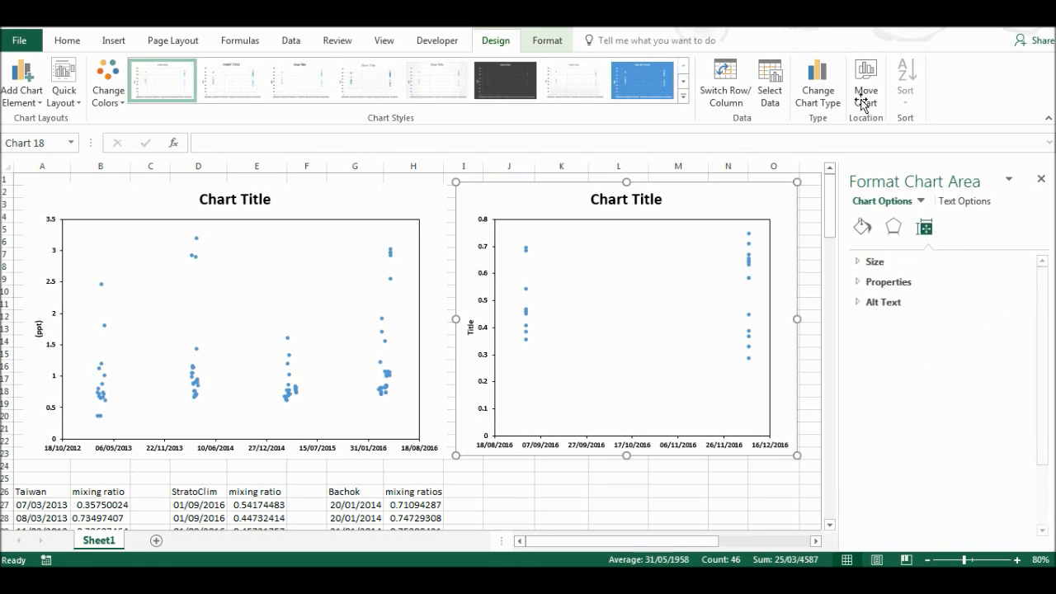
# Step: Apply the Chart1 template to the chart through Change Chart Type
pyautogui.click(817, 82)
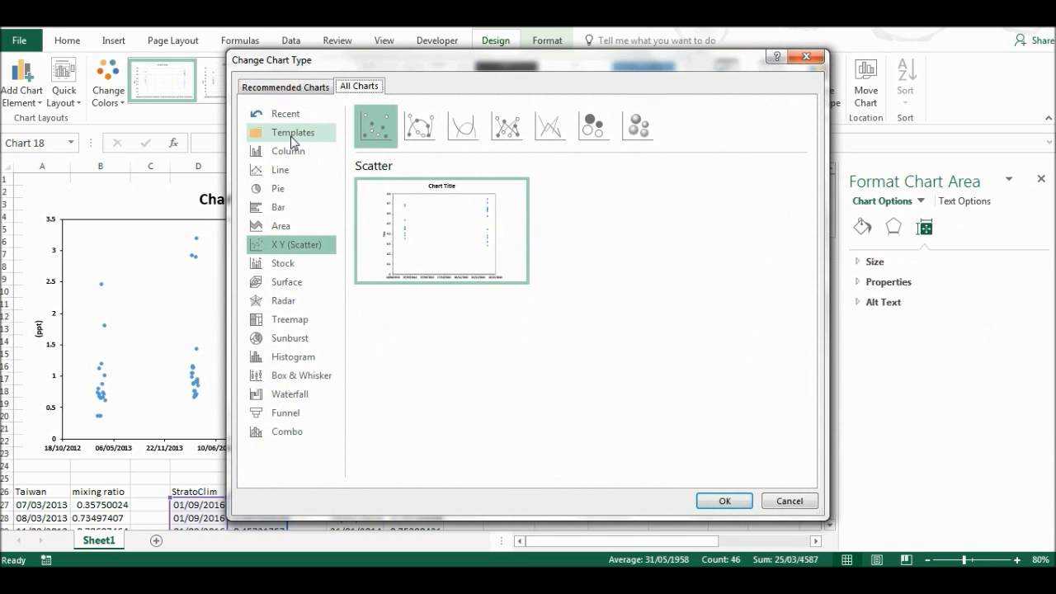
pyautogui.click(292, 132)
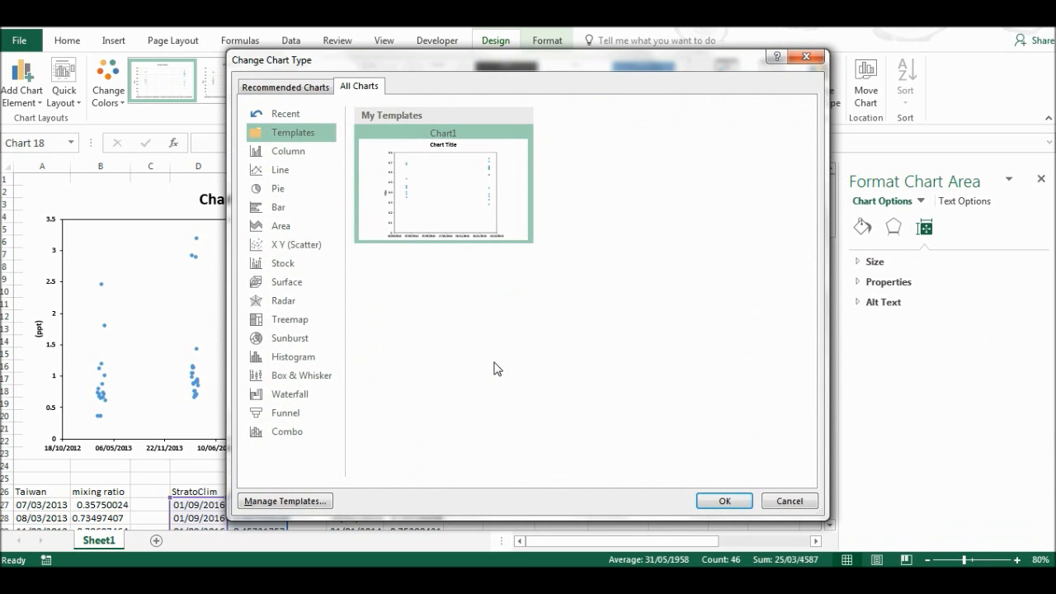
pyautogui.moveTo(464, 321)
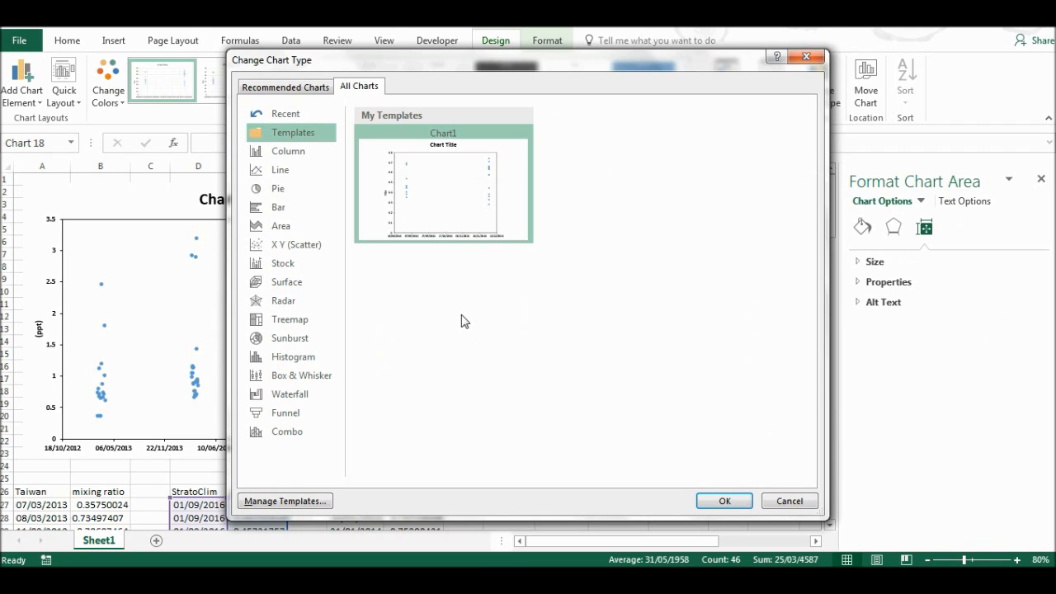
pyautogui.moveTo(453, 346)
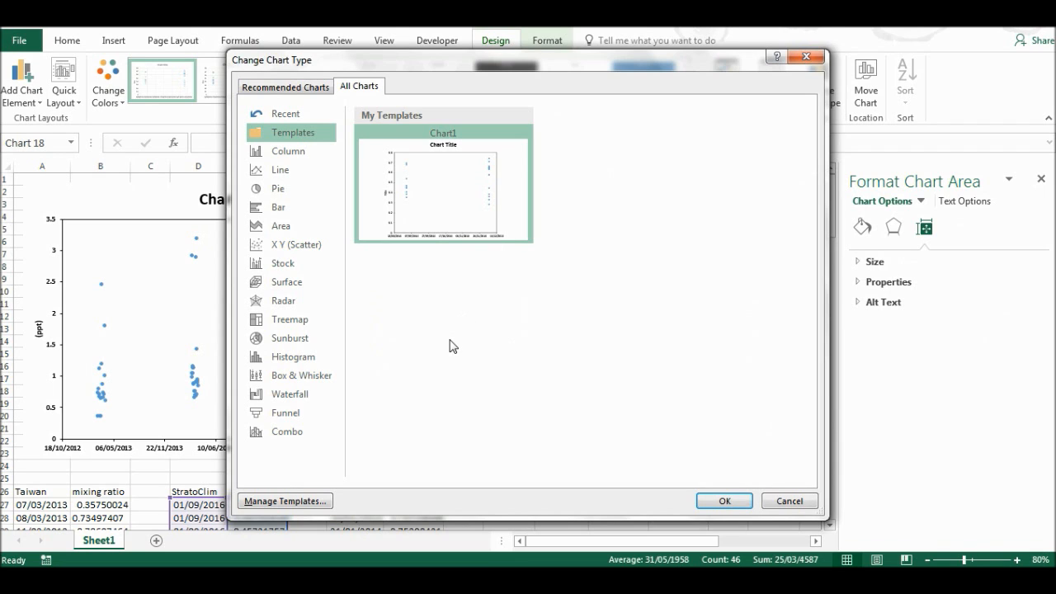
pyautogui.moveTo(621, 358)
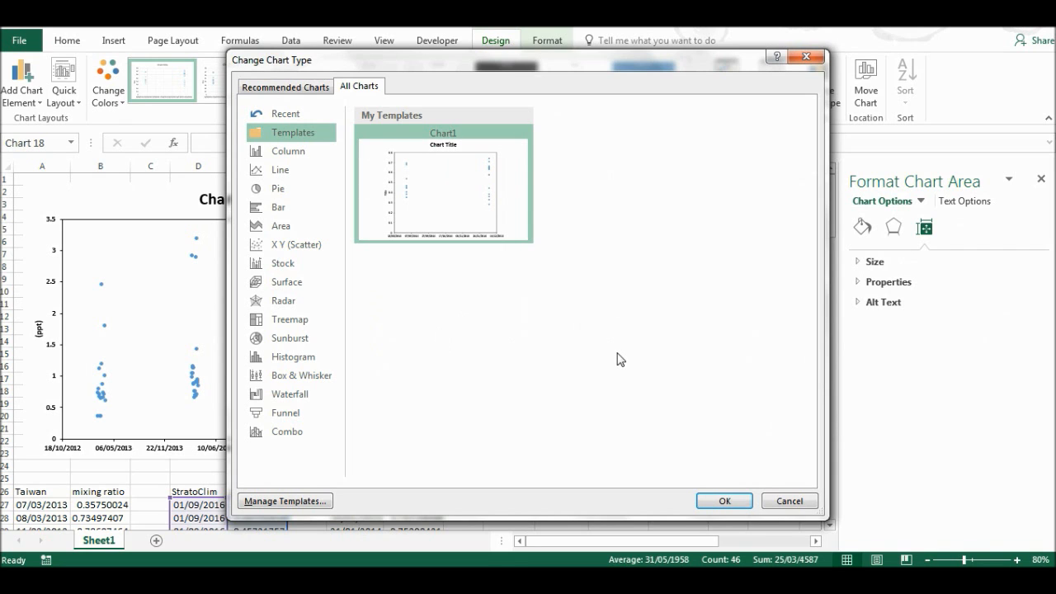
pyautogui.moveTo(723, 478)
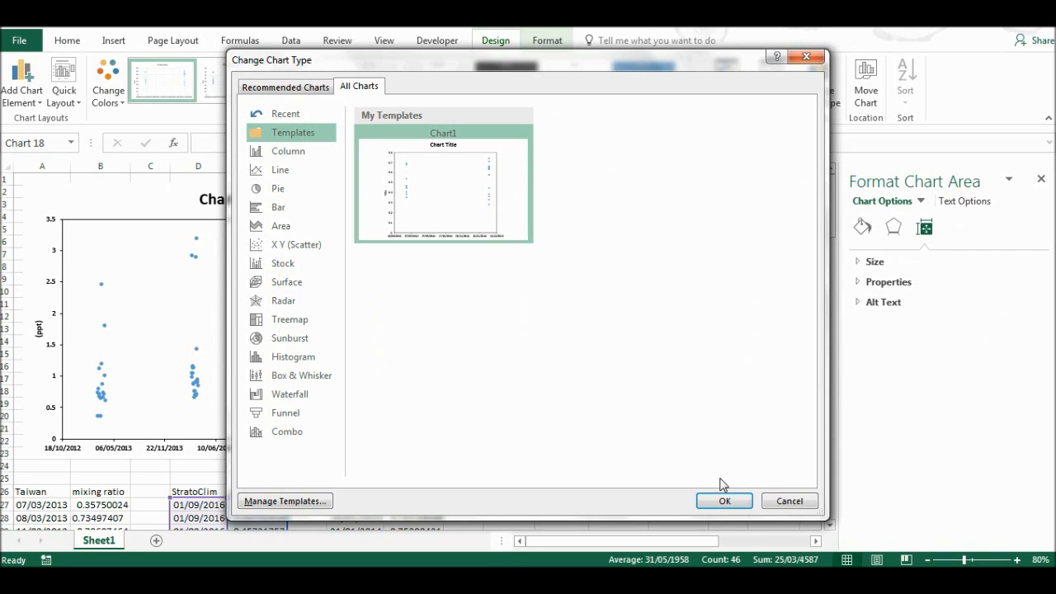
pyautogui.click(722, 500)
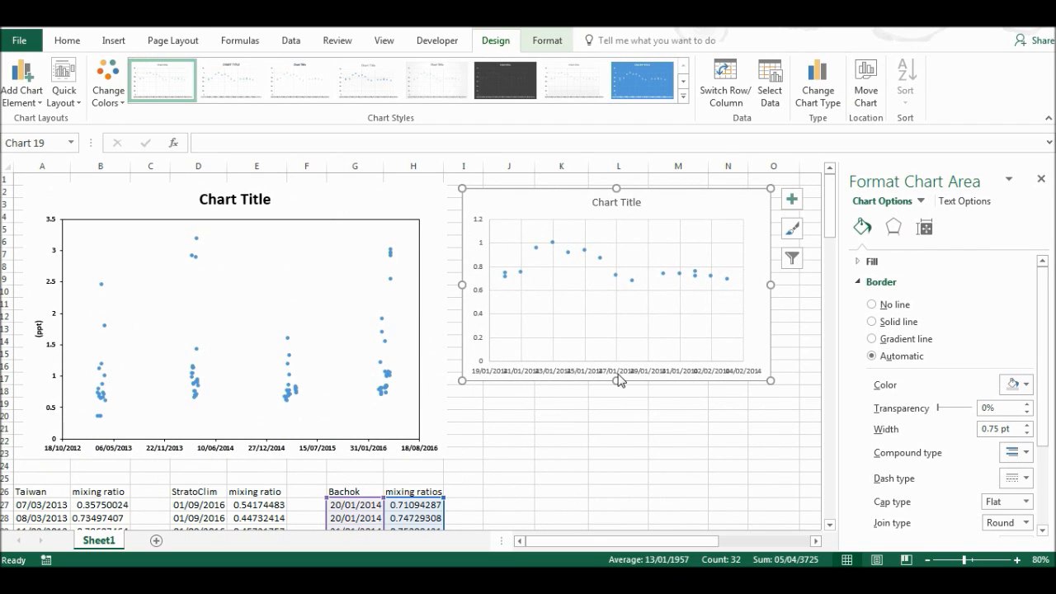
# Step: Drag the Bachok chart's bottom handle down to make it taller
pyautogui.moveTo(617, 381); pyautogui.dragTo(617, 450)
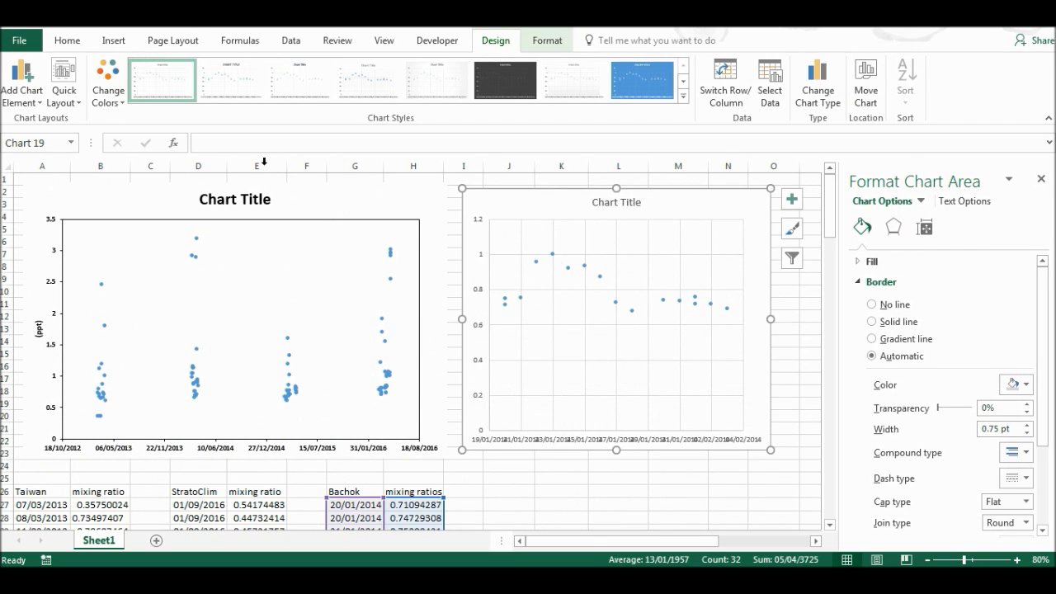
pyautogui.rightClick(234, 198)
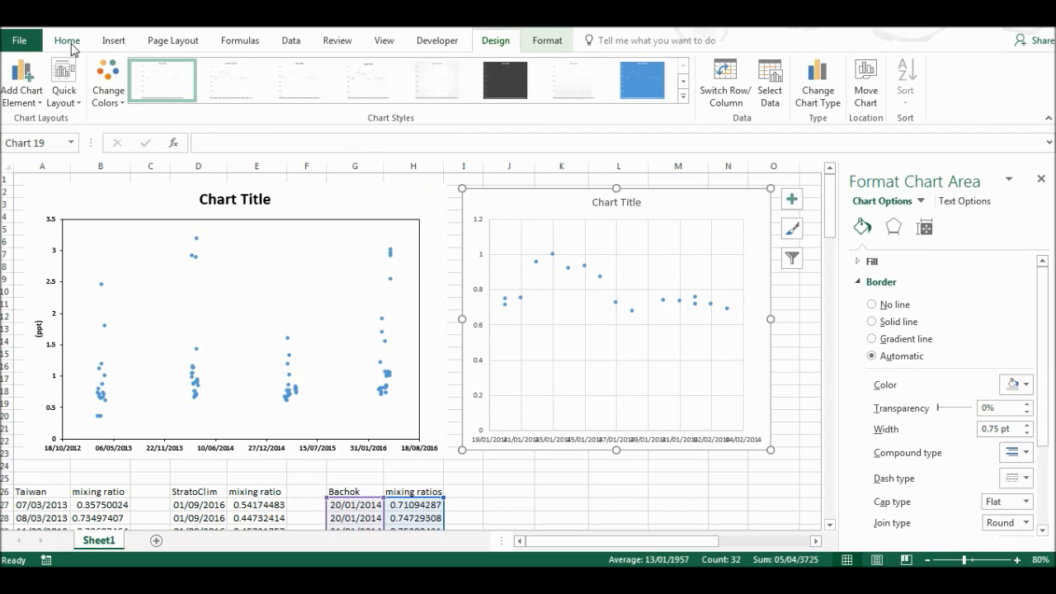
# Step: Paste Special only the Formats onto the Bachok chart, then deselect it
pyautogui.click(67, 40)
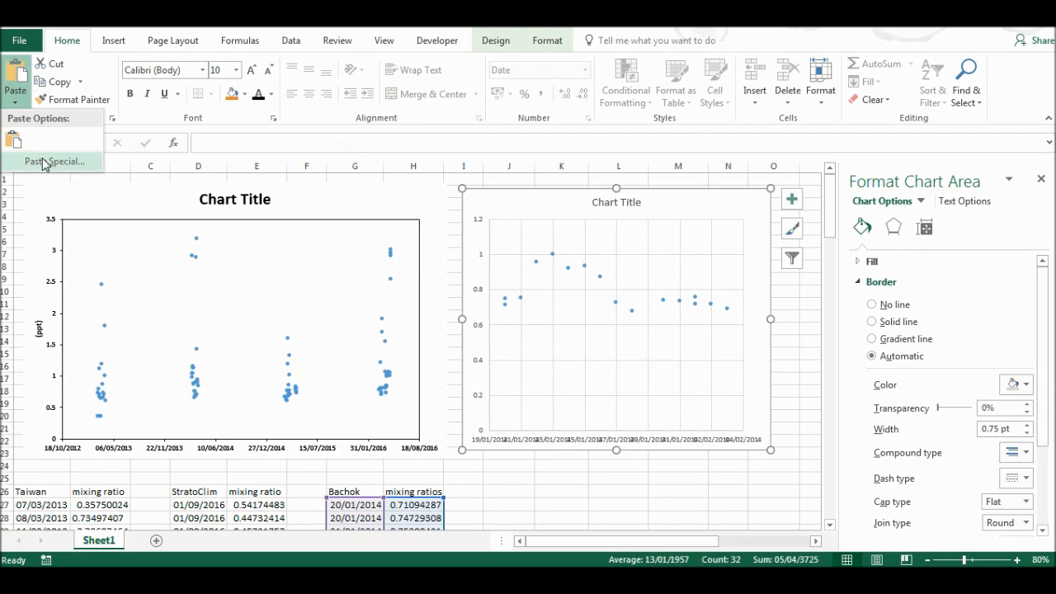
pyautogui.click(56, 161)
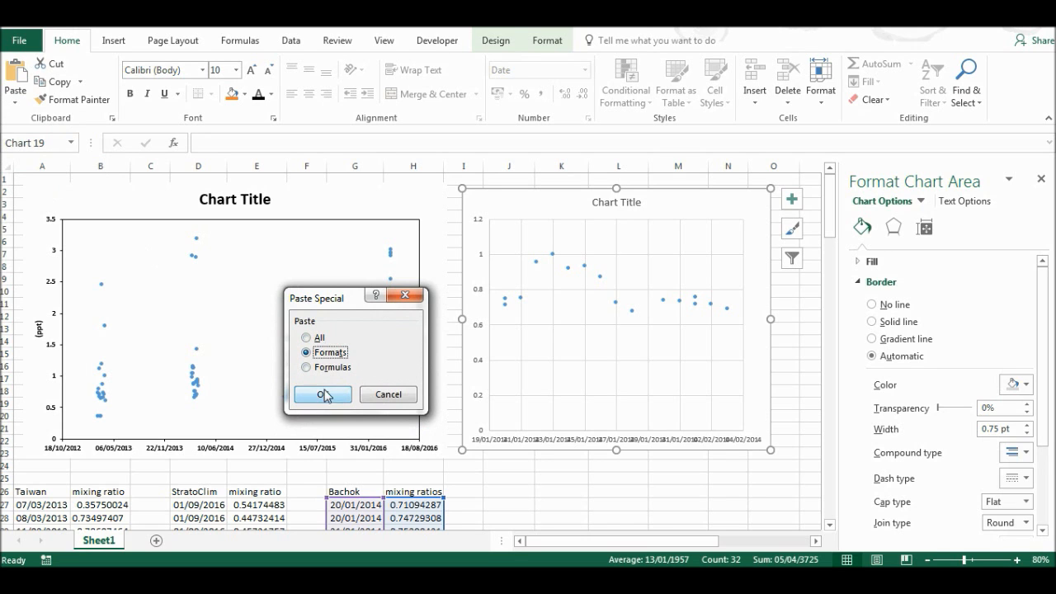
pyautogui.click(322, 393)
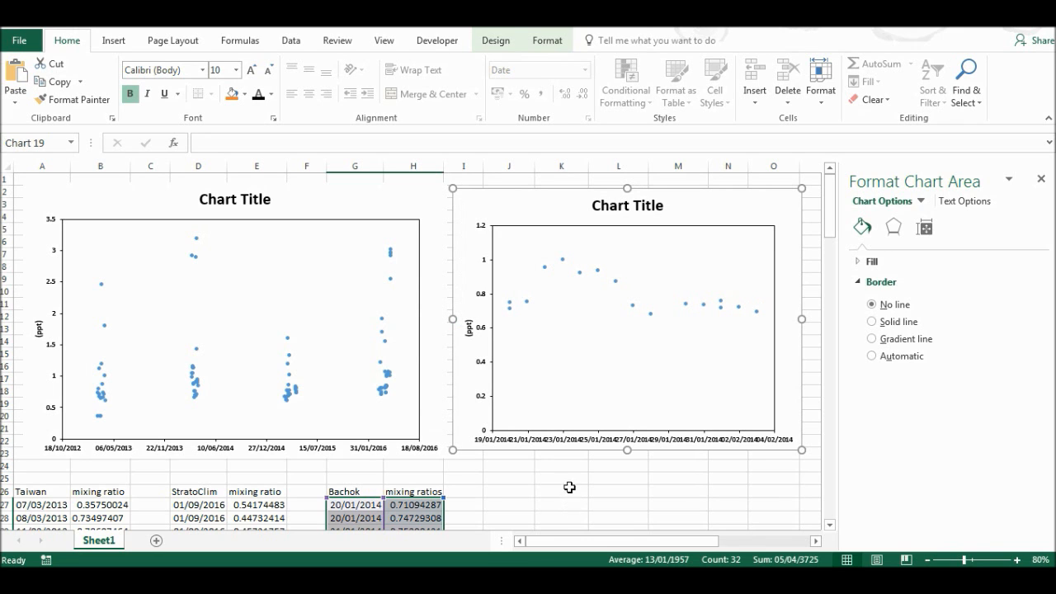
pyautogui.click(561, 487)
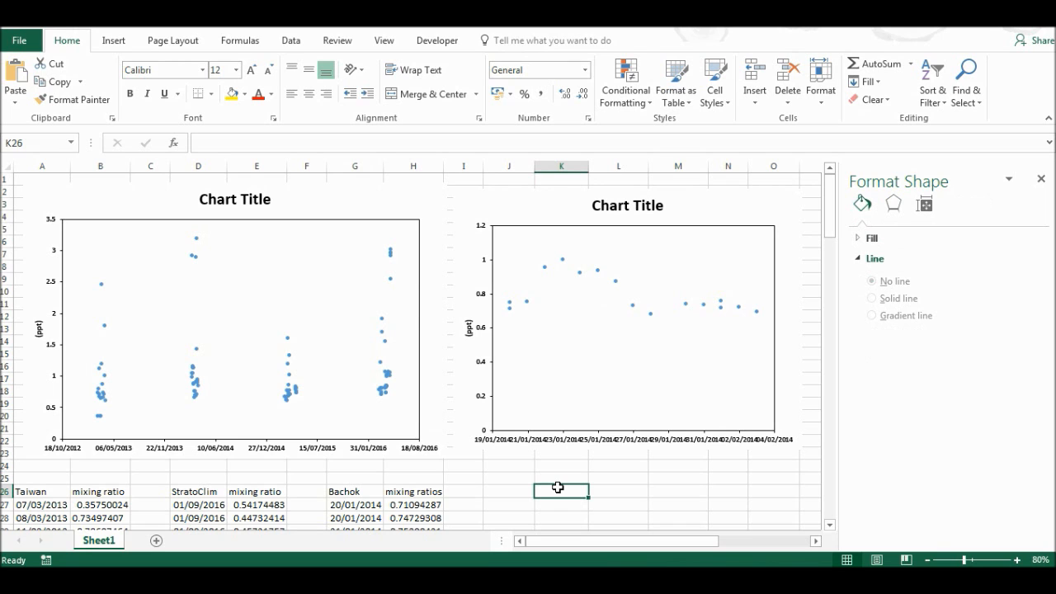
pyautogui.click(468, 327)
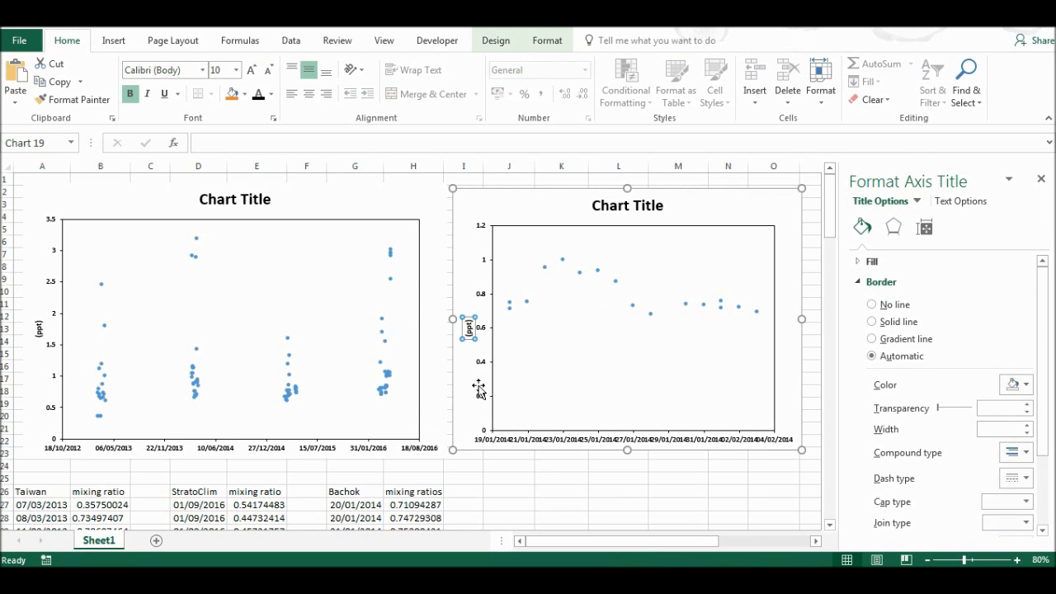
pyautogui.moveTo(48, 338)
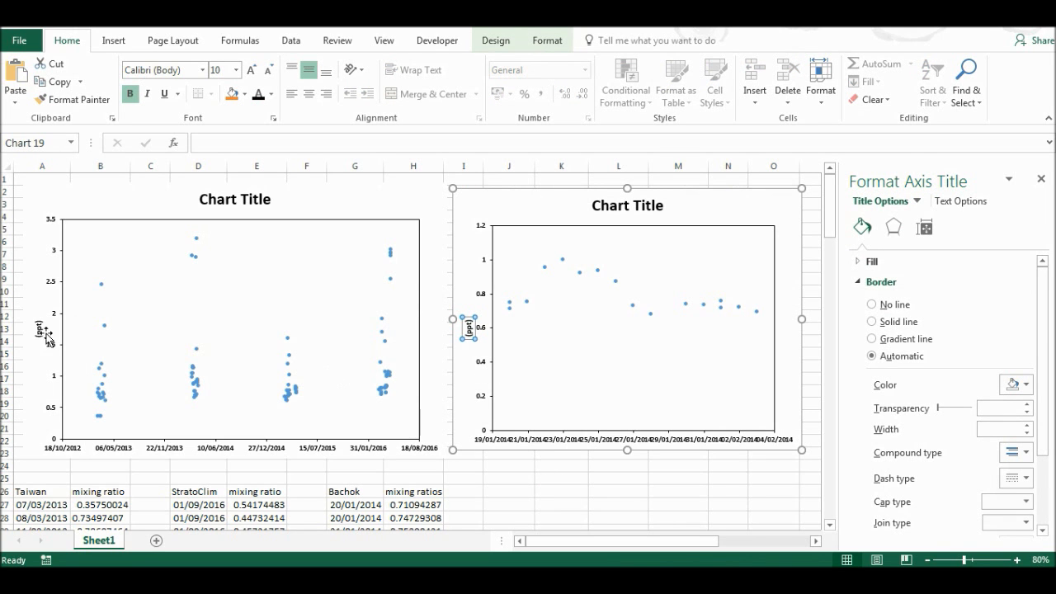
pyautogui.moveTo(468, 338)
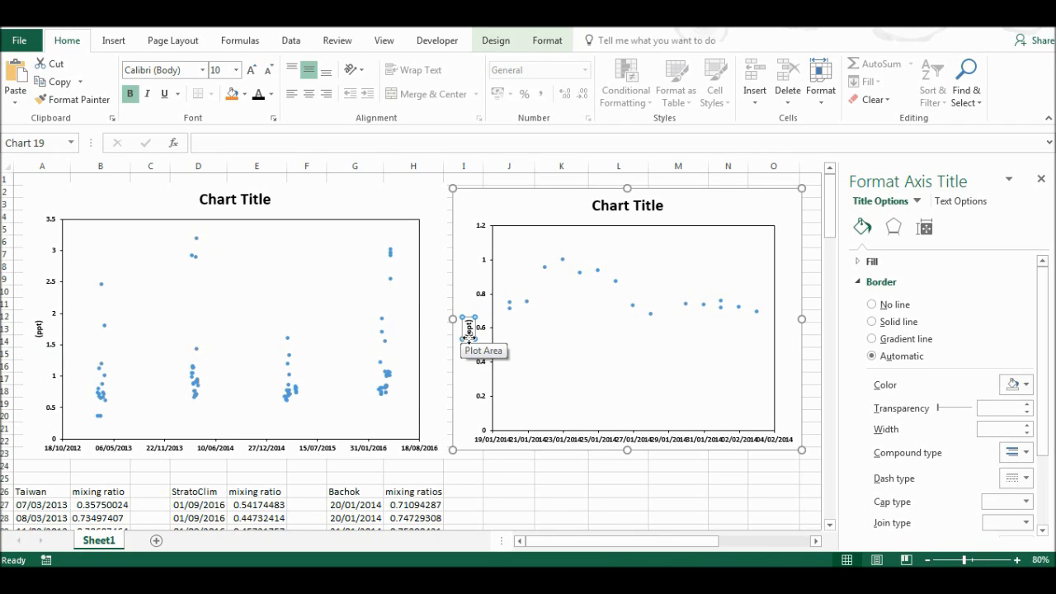